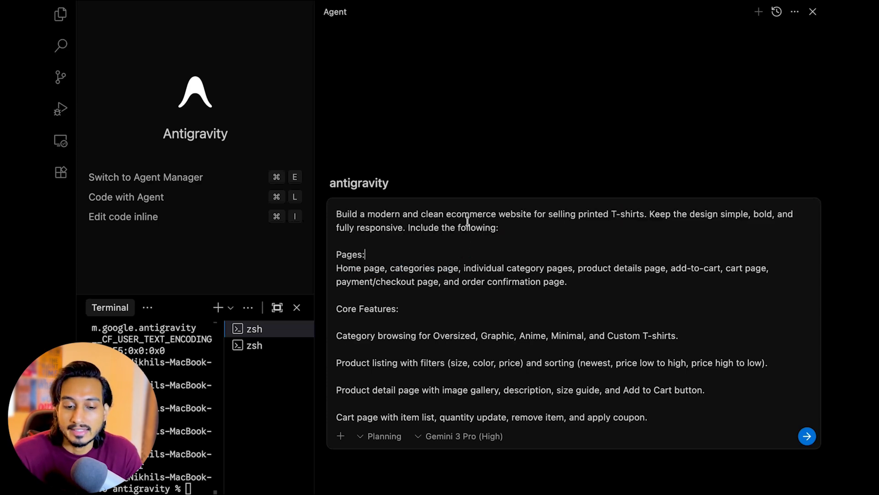
- Send the T-shirt store prompt (HTML, CSS, JS, Tailwind) using Gemini 3 Pro (High)
double_click(494, 214)
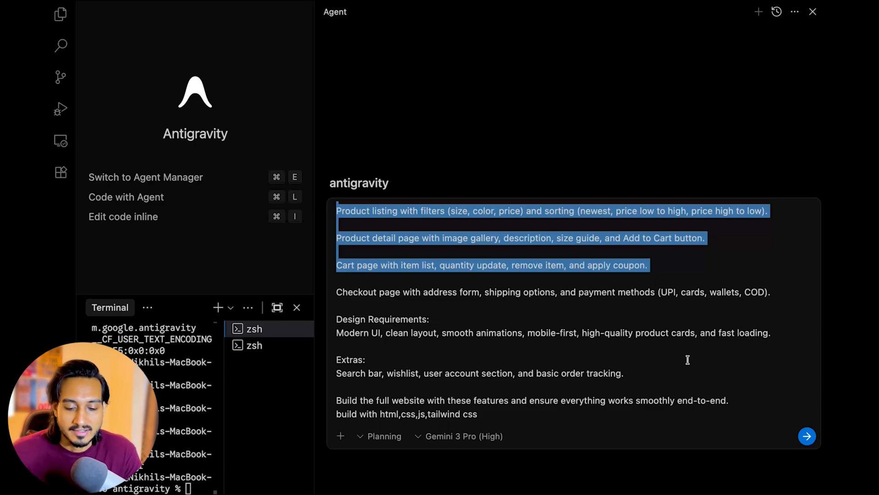
left_click(806, 435)
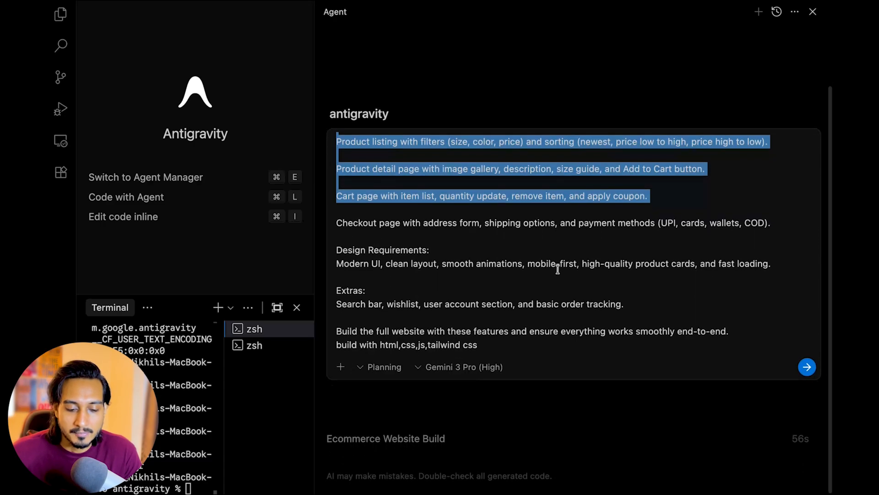
left_click(336, 342)
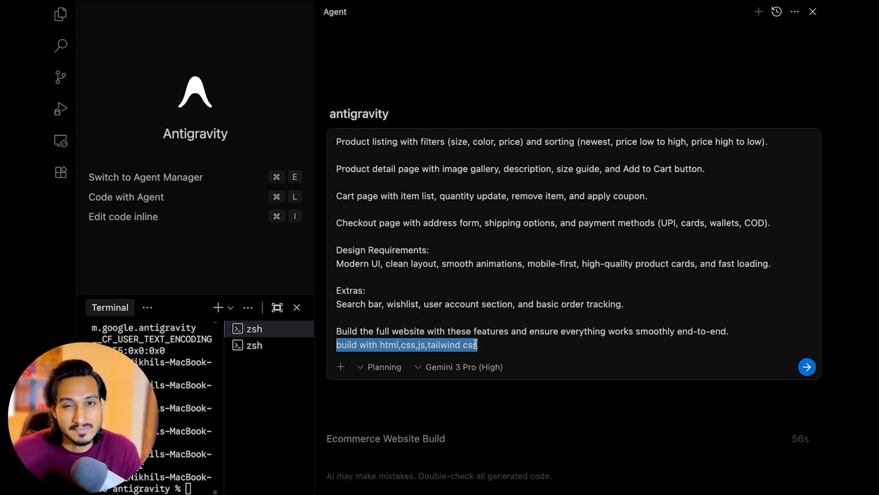
left_click(429, 344)
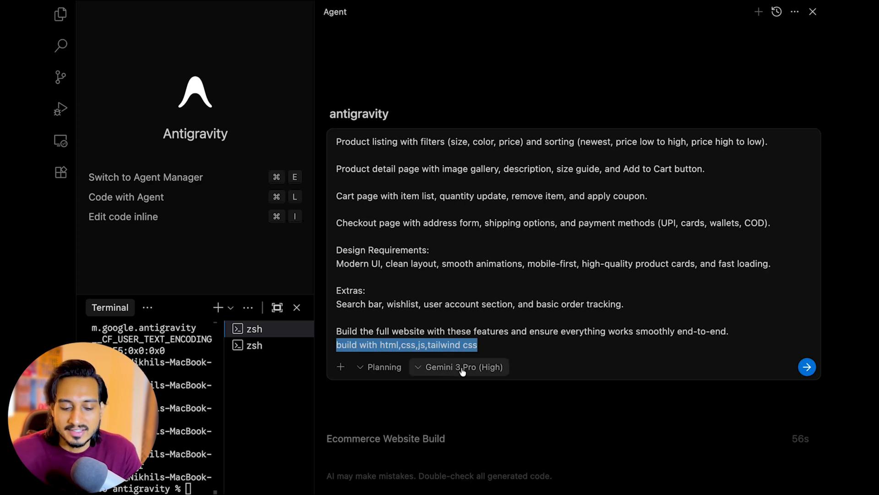
left_click(459, 366)
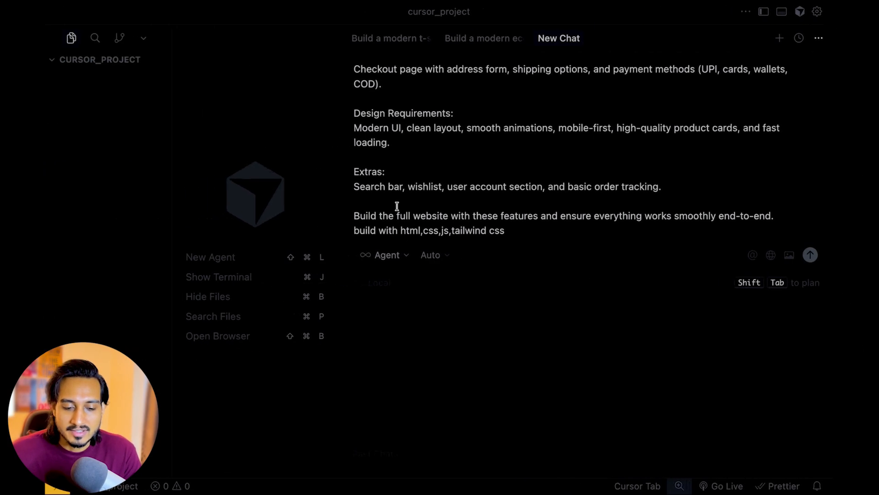
mouse_move(449, 248)
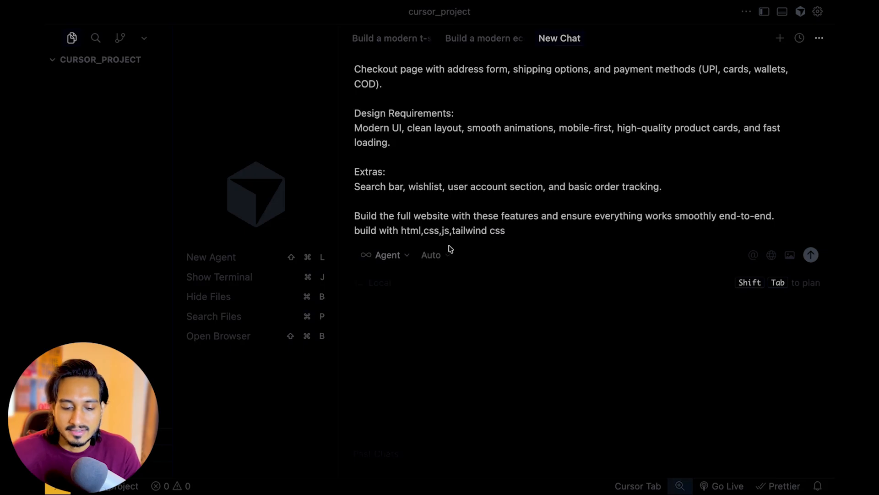
- Switch Cursor's chat model to Sonnet 4.5 and toggle MAX Mode
left_click(431, 254)
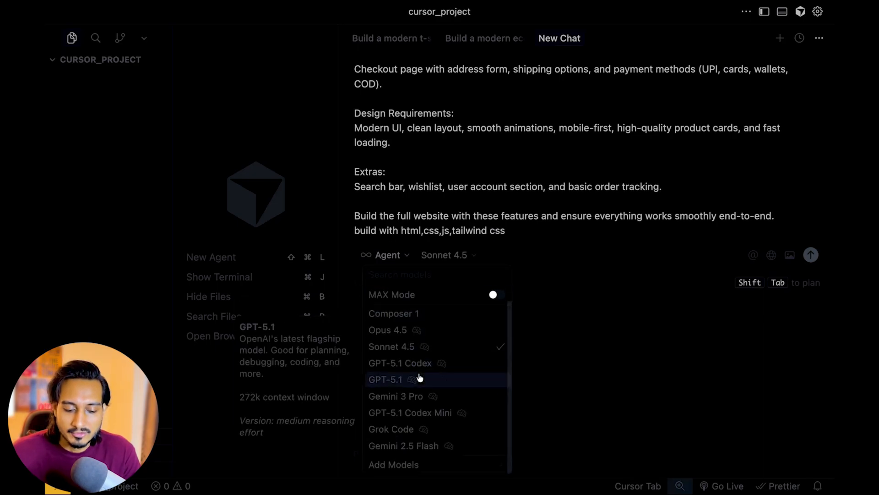
mouse_move(409, 412)
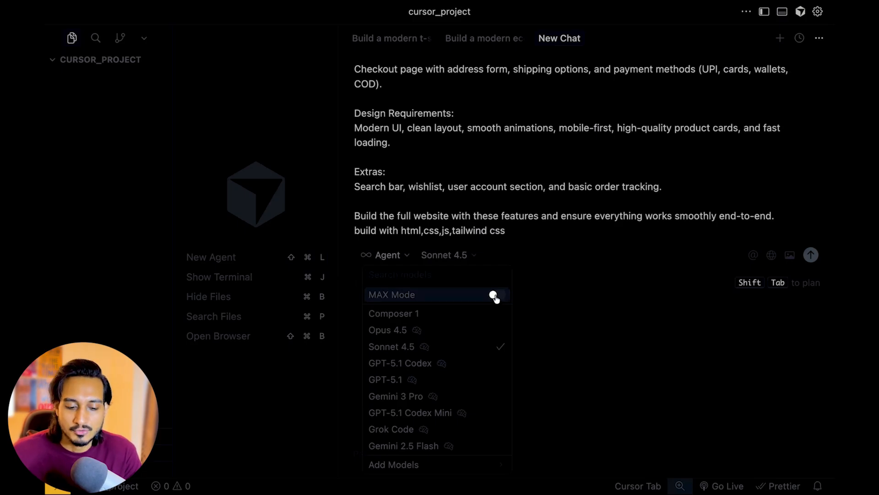
left_click(496, 294)
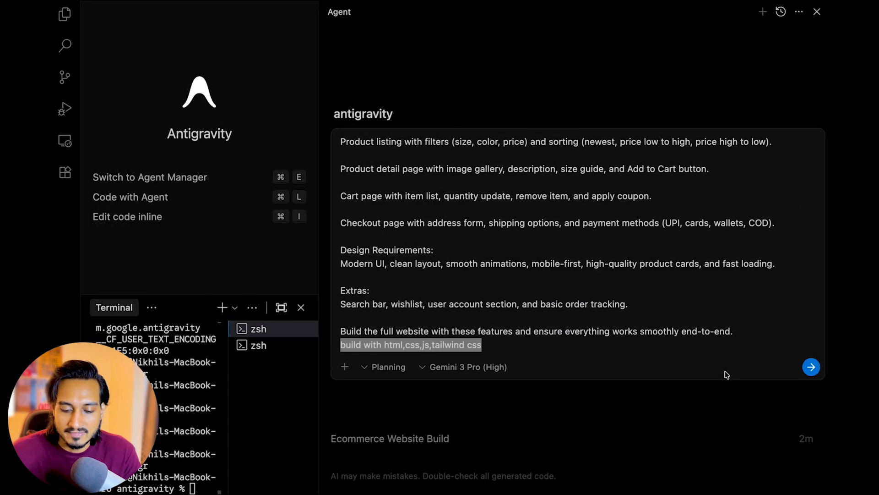
- Review the Ecommerce Website Build task list and accept the Vite setup command input
left_click(810, 367)
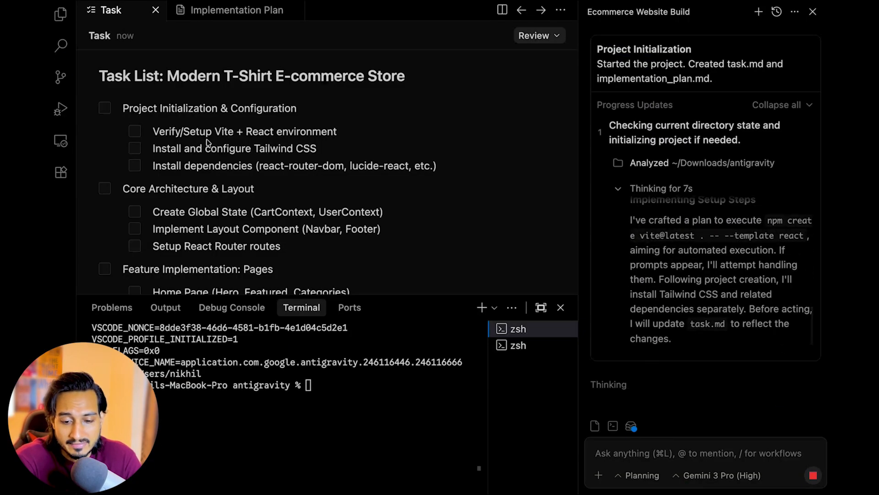
scroll("down", 3)
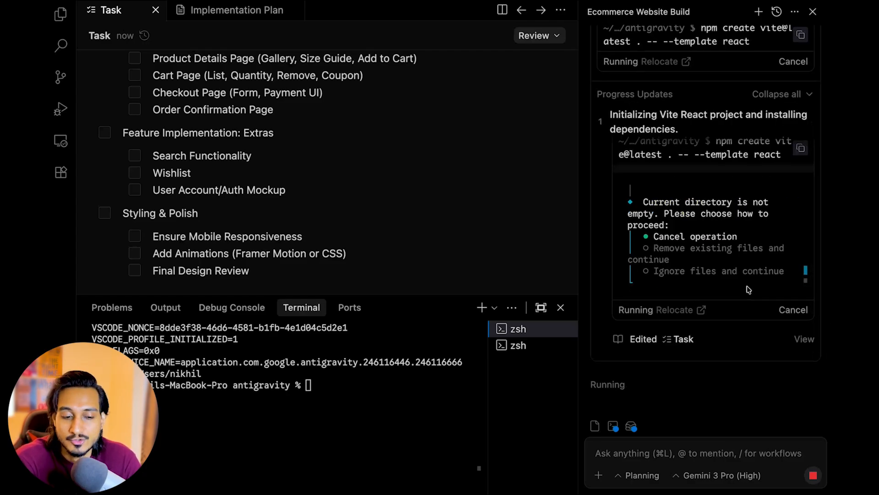
mouse_move(268, 171)
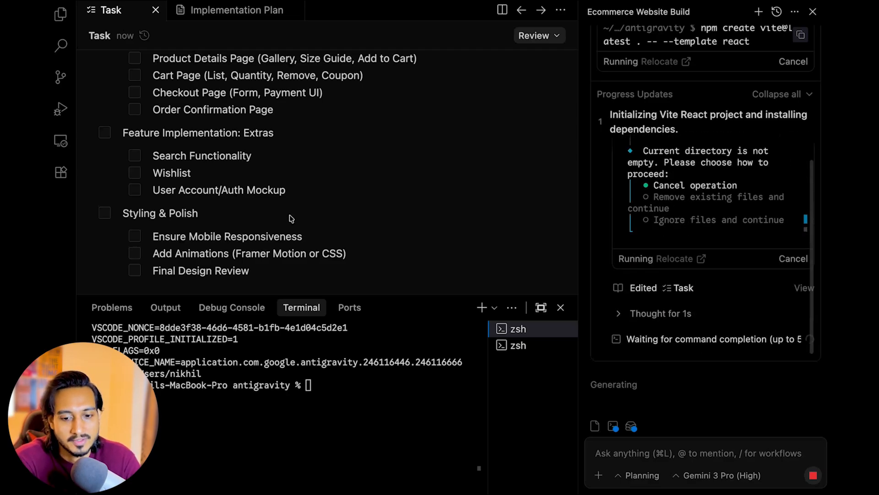
mouse_move(364, 208)
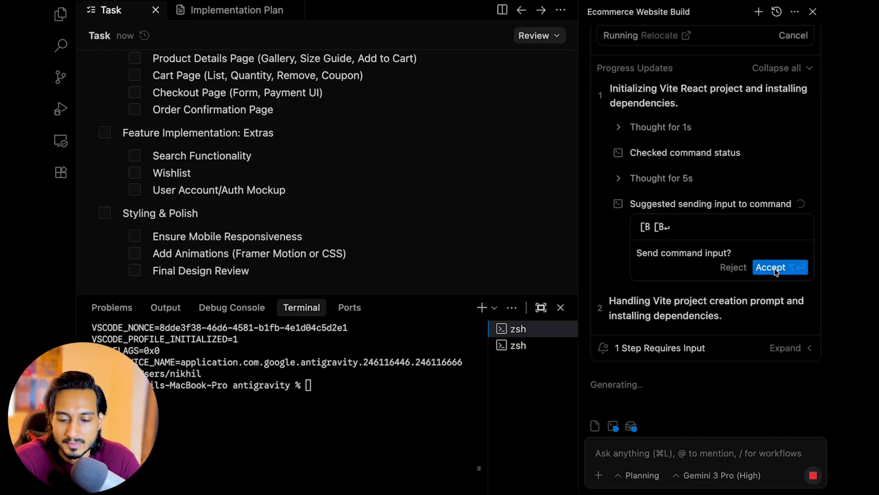
left_click(771, 267)
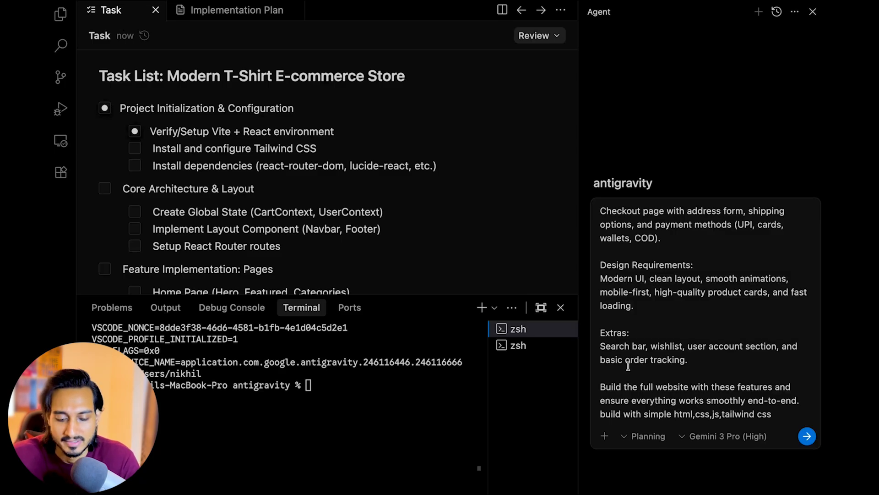
- Append 'without any framework' to the tech-stack line and resend the prompt
type("witho")
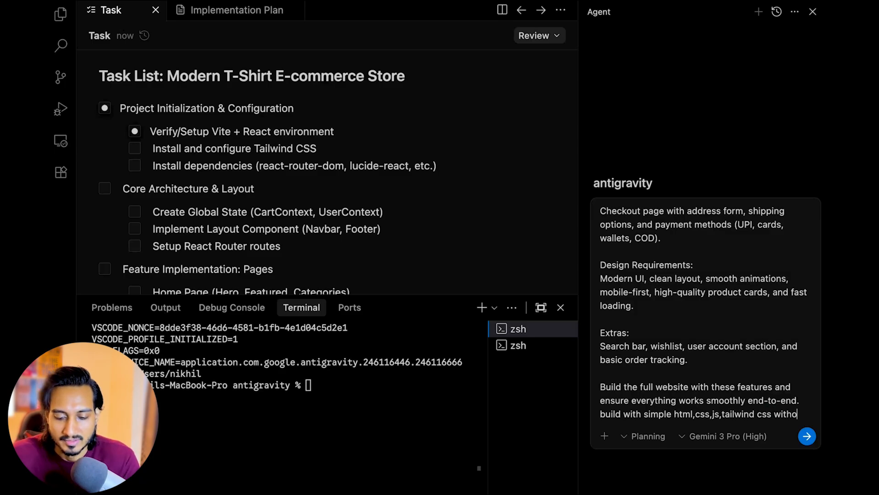
type("ut any")
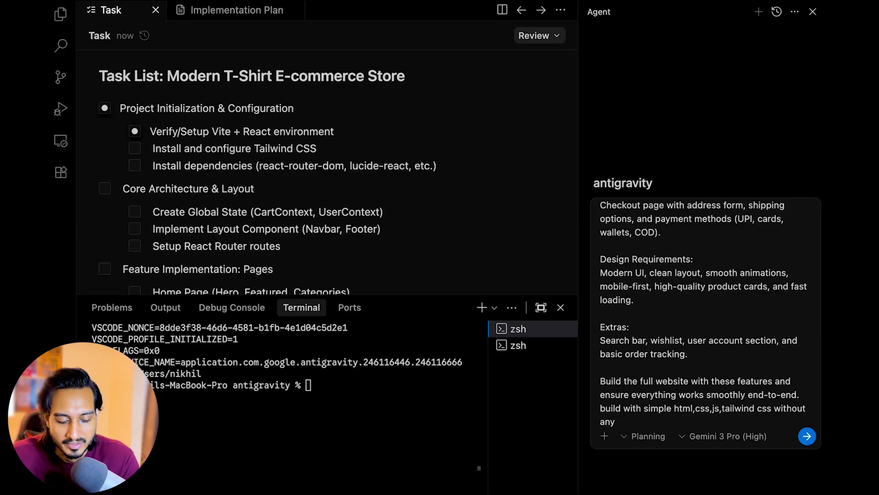
type("framework")
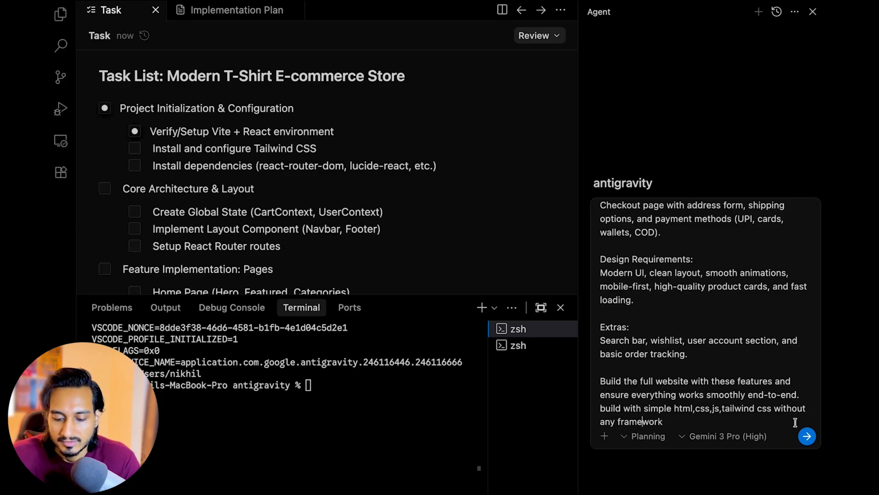
left_click(807, 436)
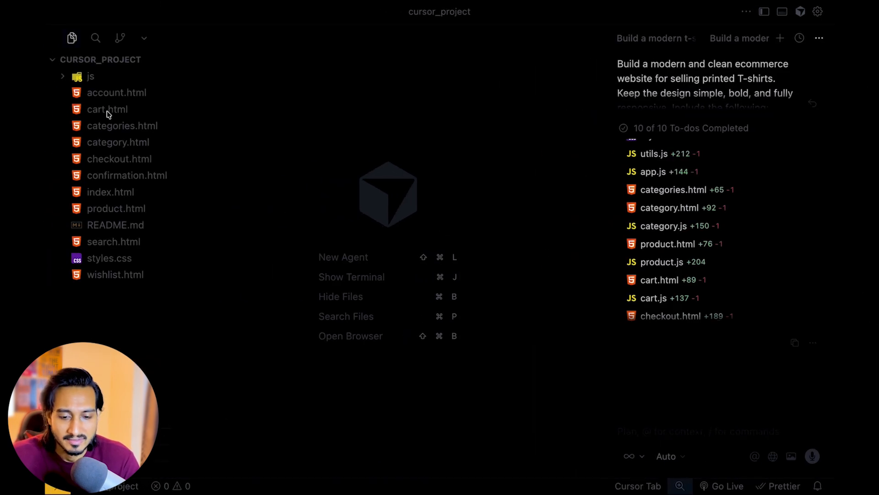
mouse_move(109, 101)
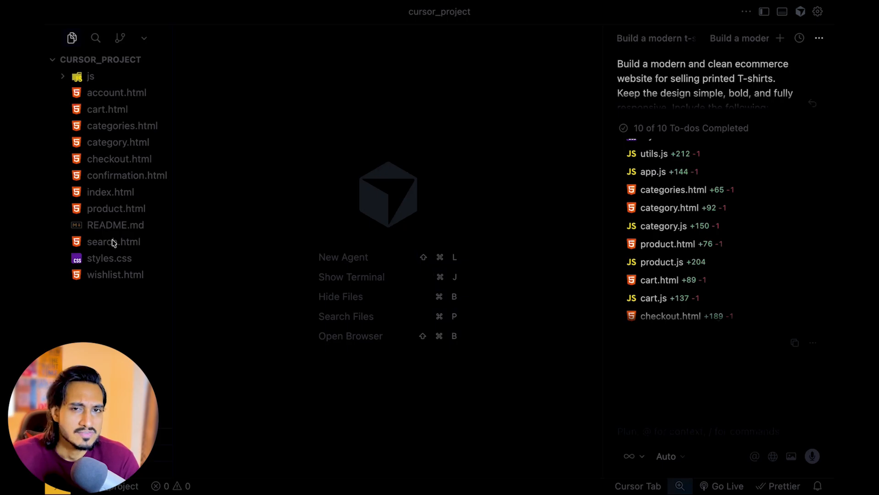
mouse_move(113, 238)
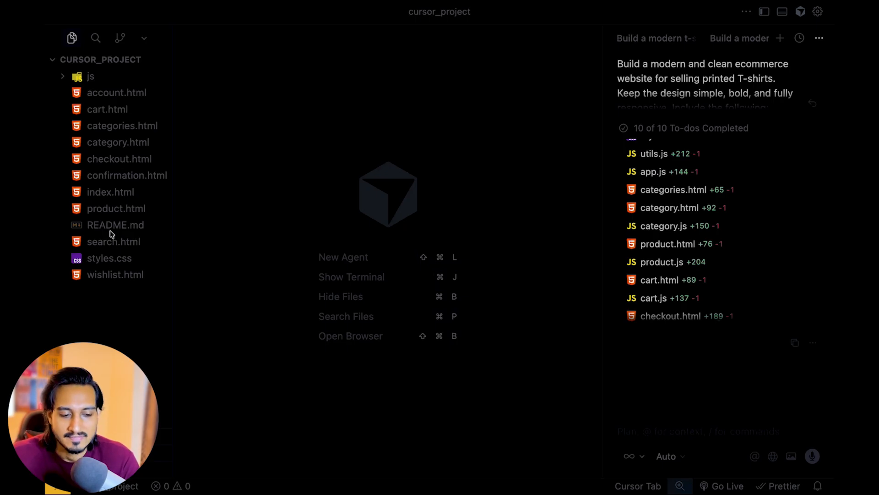
- Open index.html with Live Server from Cursor's Explorer
left_click(90, 77)
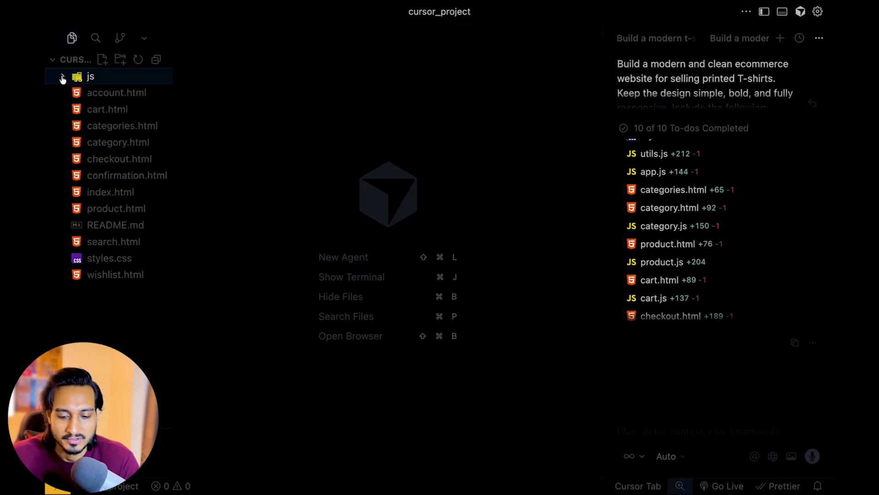
mouse_move(111, 192)
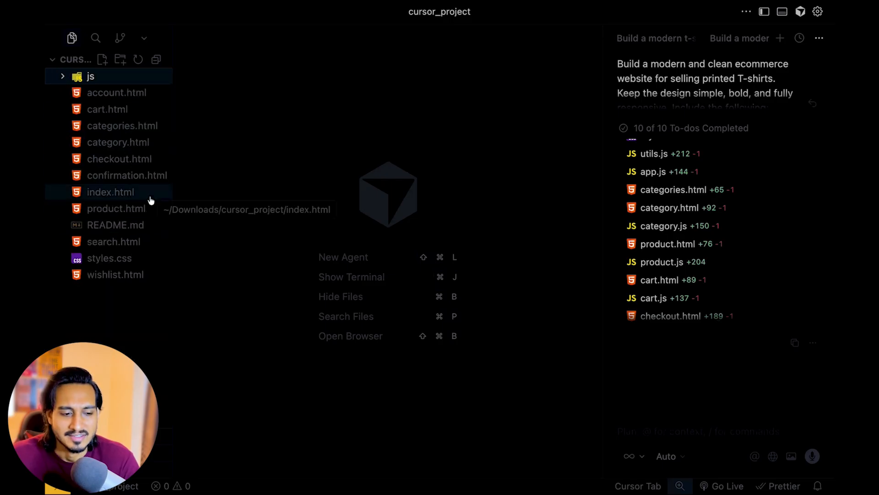
right_click(111, 191)
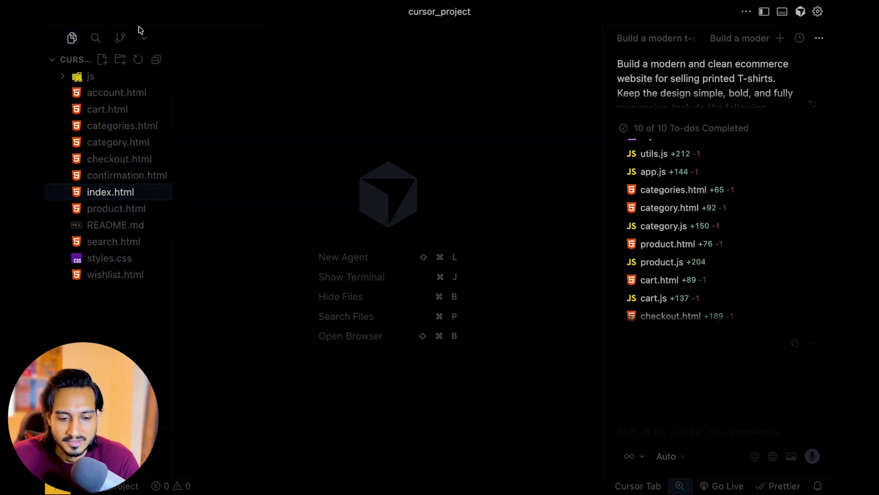
left_click(350, 335)
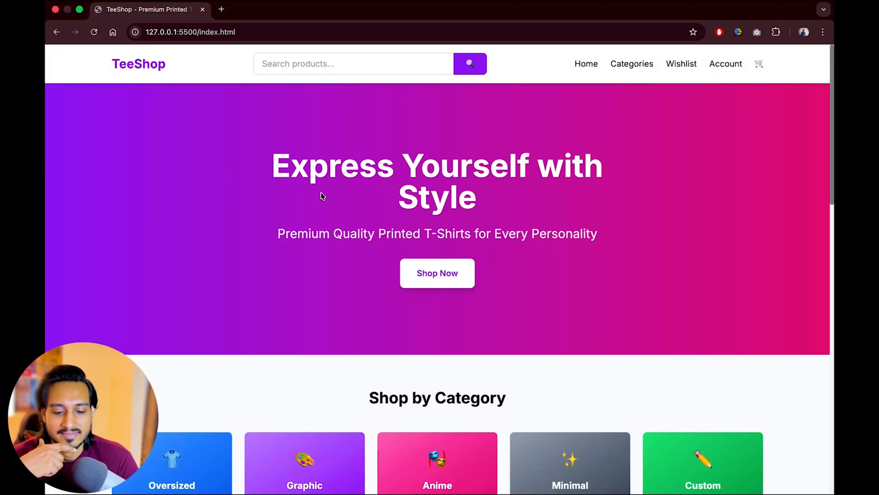
- Browse the TeeShop home page, then go to the Categories page
scroll("down", 3)
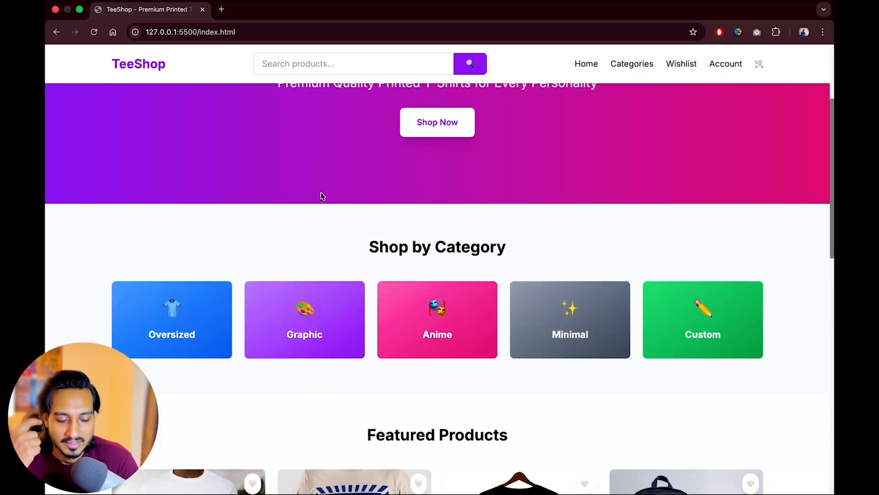
scroll("down", 3)
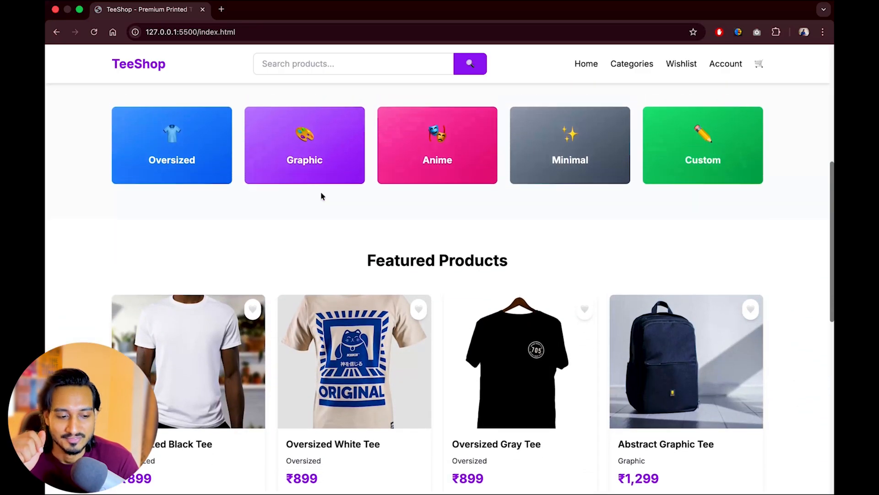
scroll("up", 3)
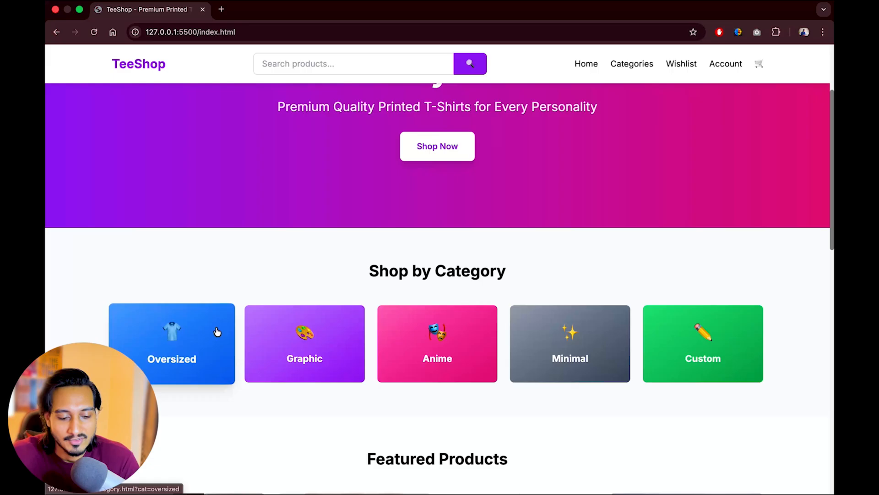
mouse_move(569, 364)
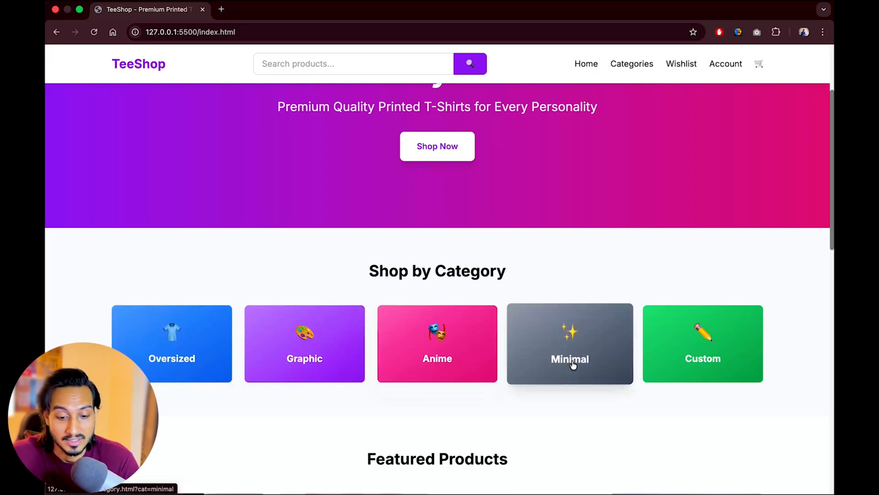
scroll("up", 3)
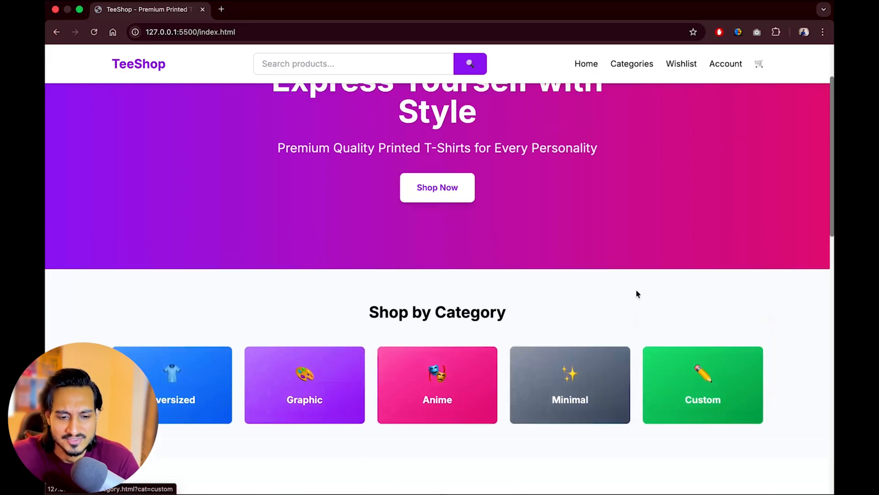
left_click(632, 64)
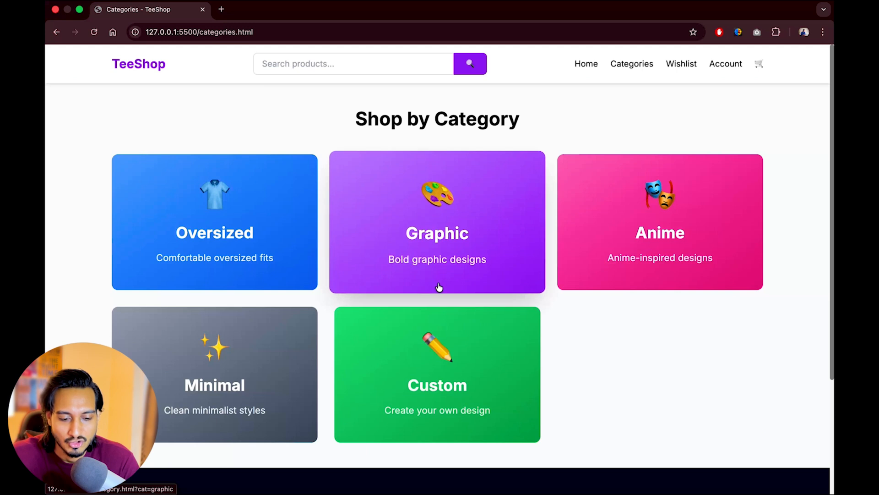
mouse_move(279, 241)
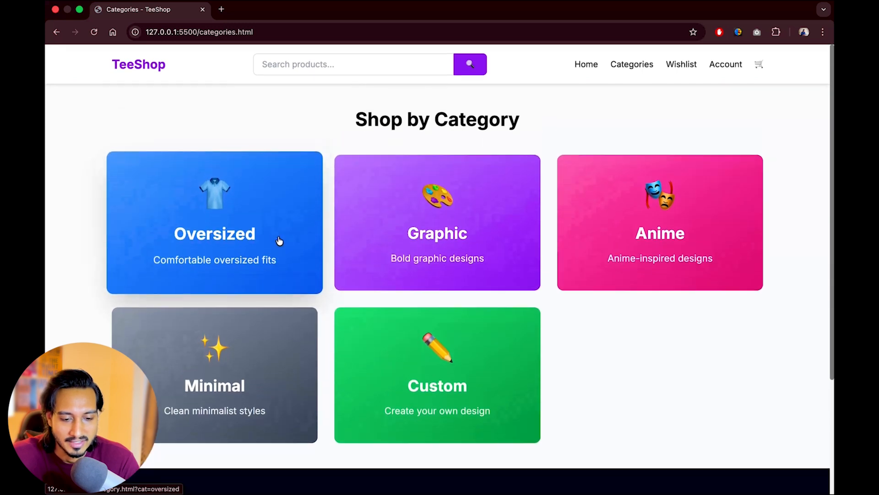
- Open Oversized T-Shirts and try size S/XL, all colours, and ₹1,000–₹1,500 price filters
left_click(215, 221)
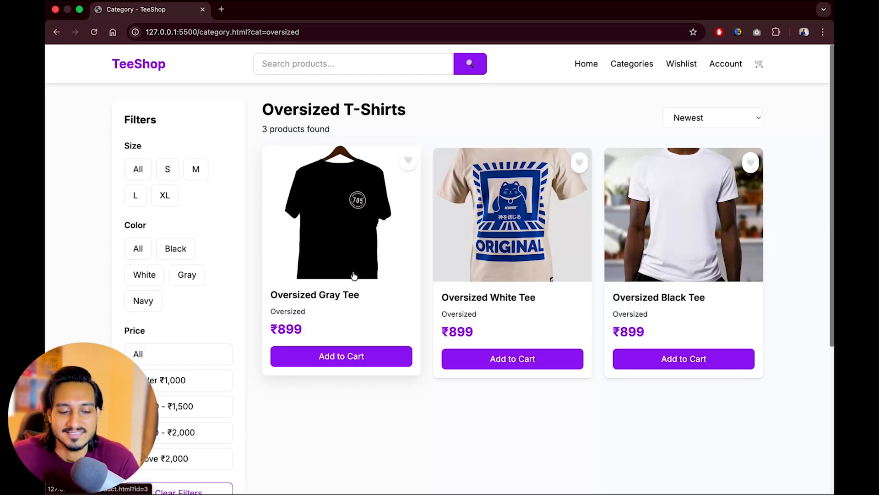
left_click(167, 169)
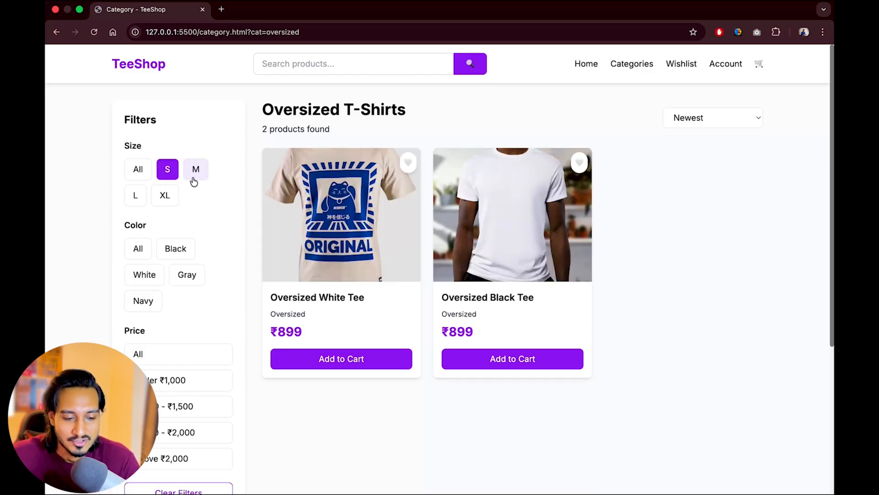
left_click(165, 195)
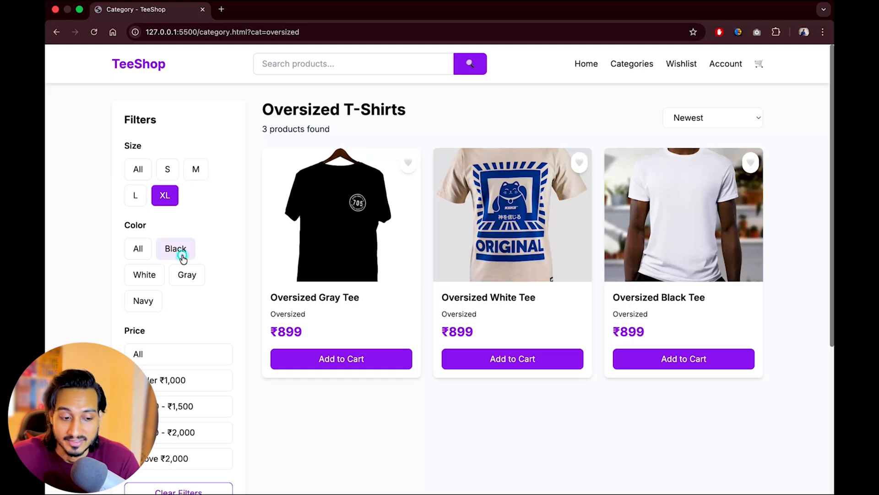
scroll("down", 3)
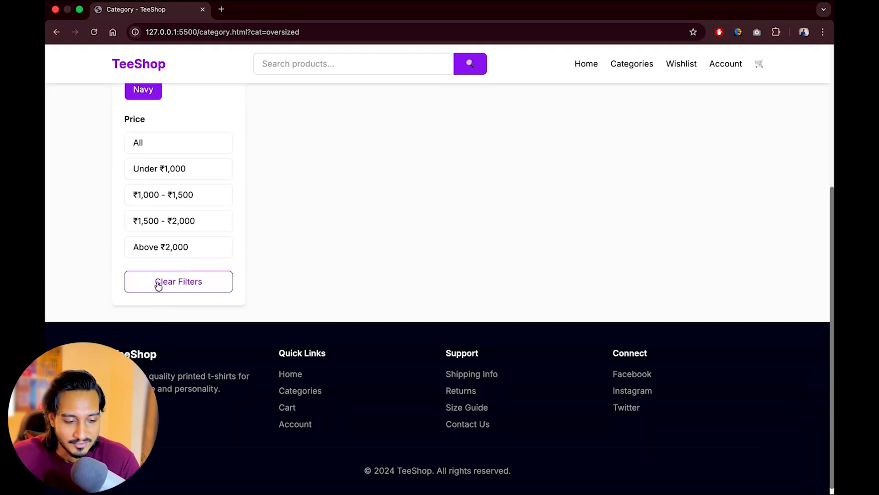
scroll("up", 3)
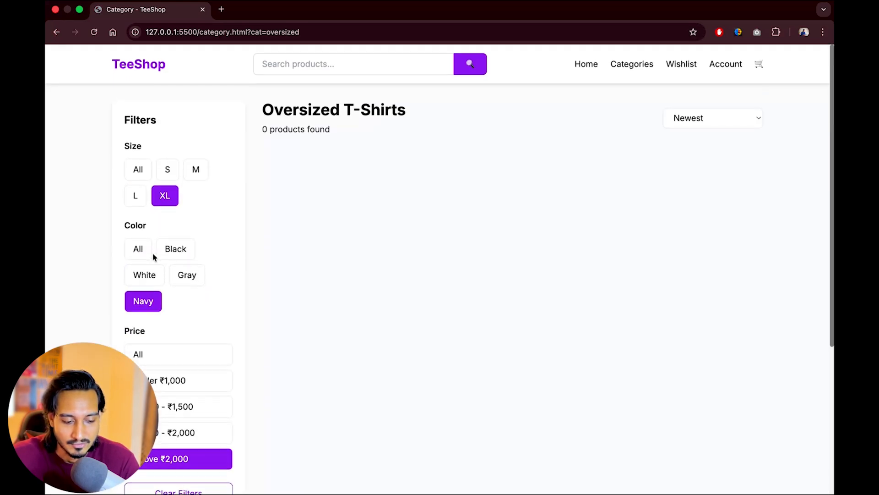
scroll("down", 3)
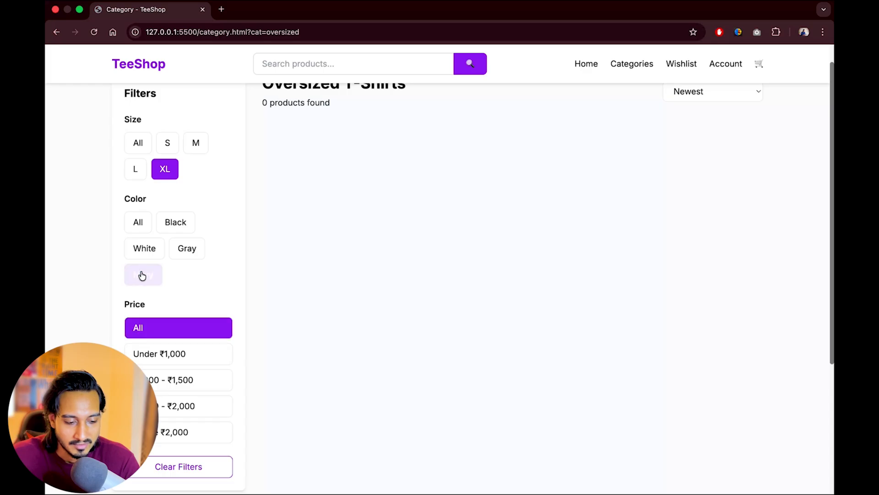
left_click(138, 222)
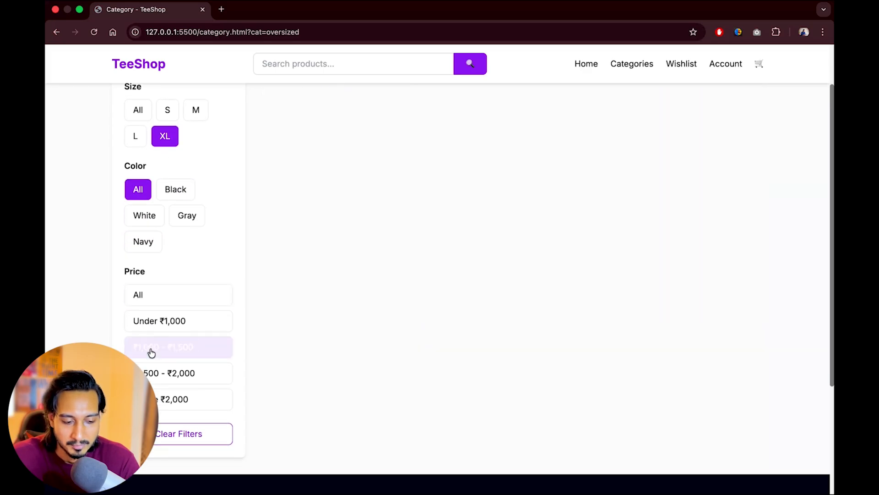
left_click(178, 320)
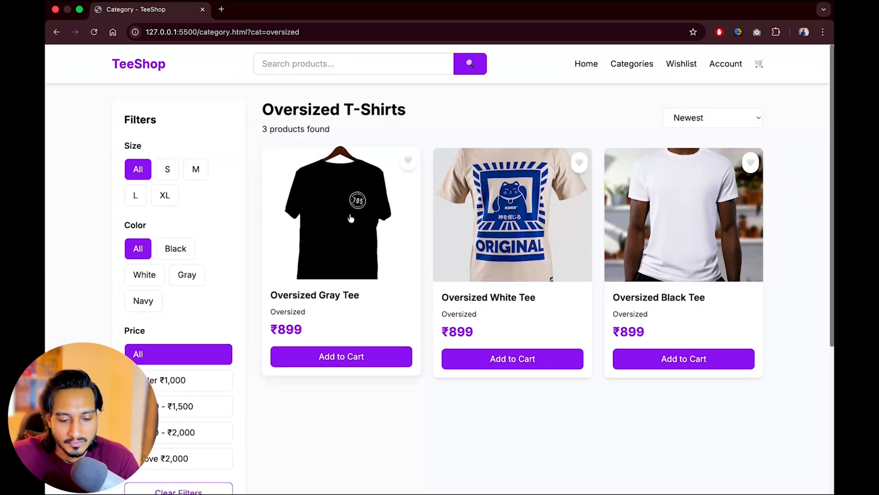
mouse_move(507, 298)
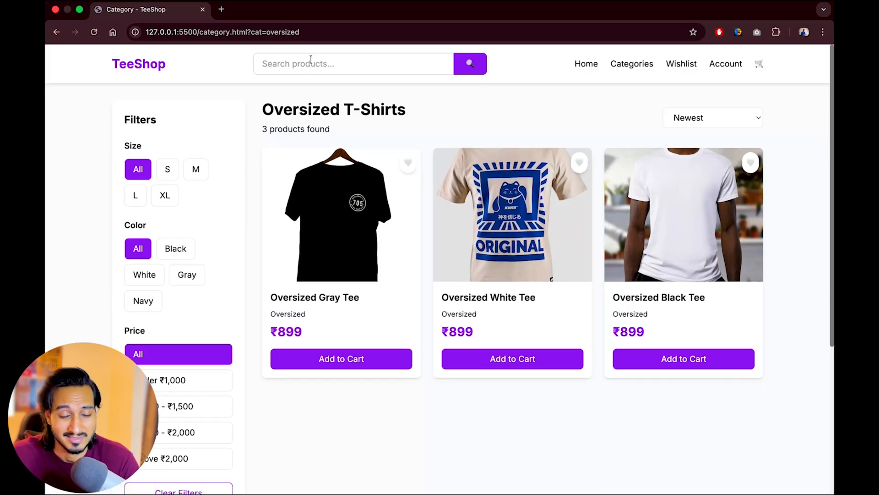
- Search for gray products, then visit the home, cart and account pages
left_click(353, 63)
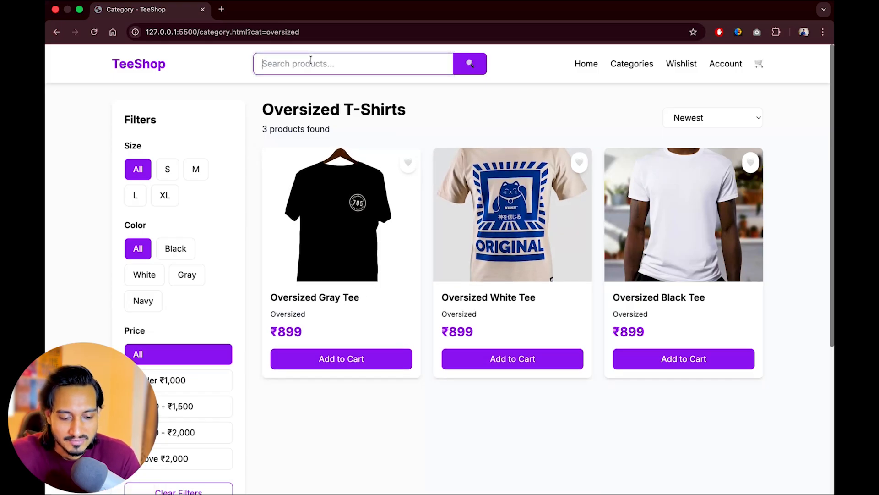
left_click(470, 63)
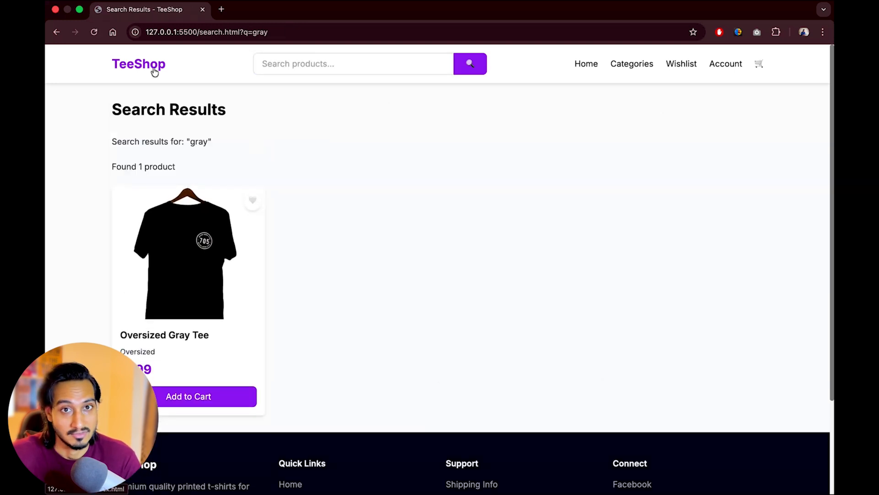
left_click(138, 64)
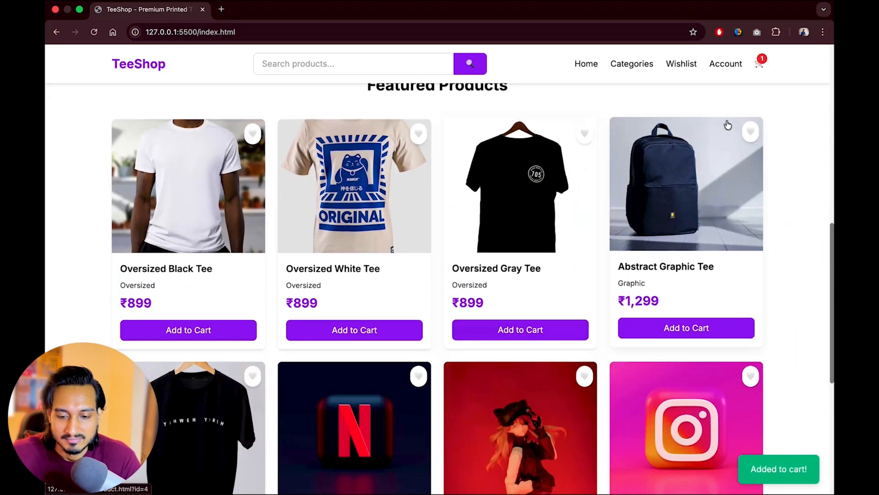
left_click(758, 63)
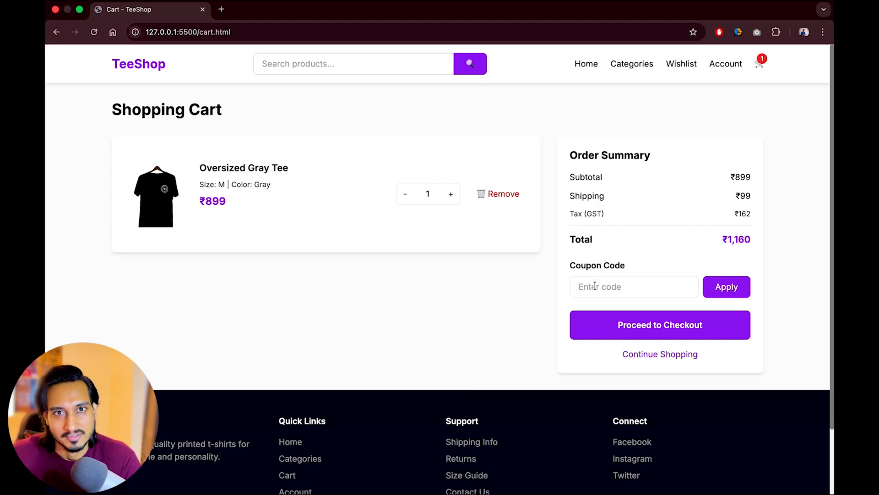
left_click(725, 63)
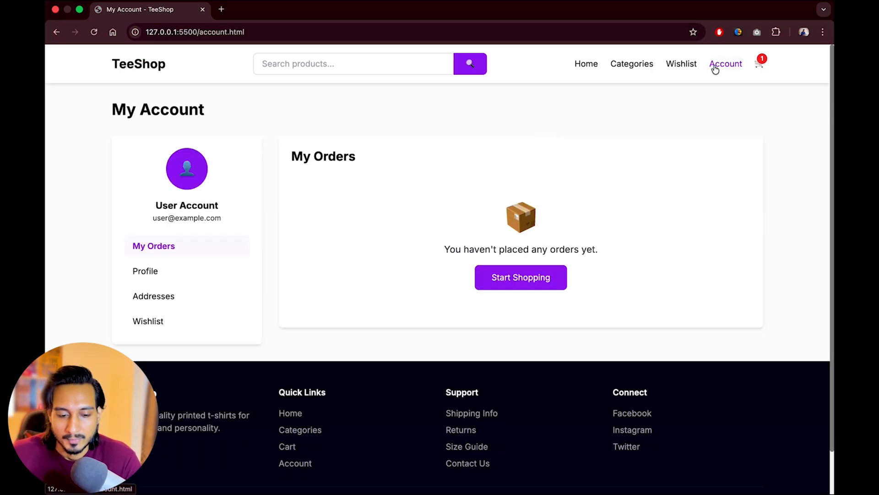
mouse_move(681, 63)
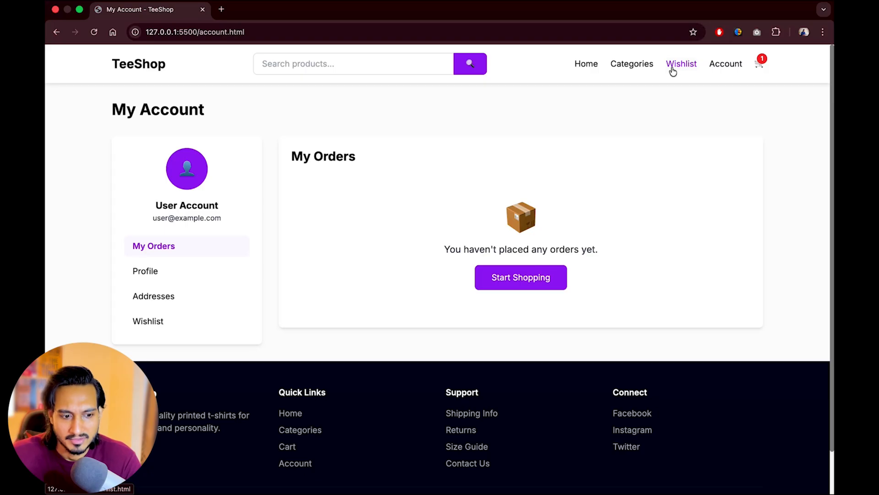
mouse_move(692, 75)
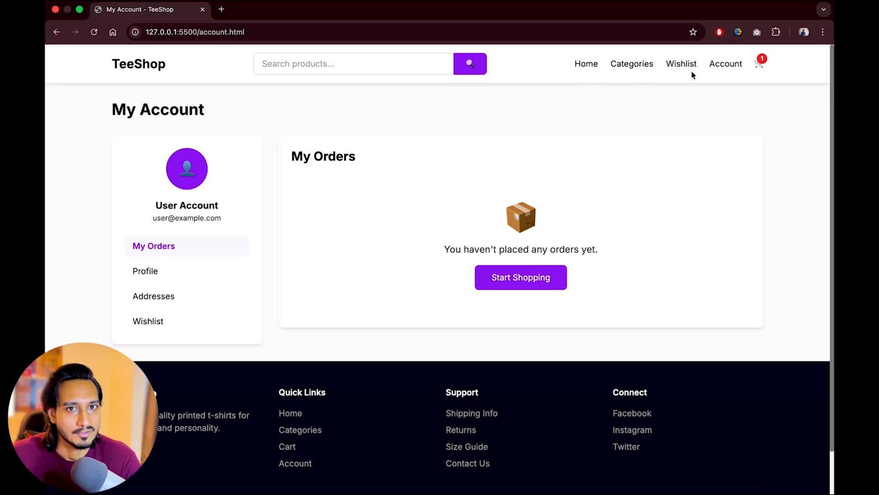
- Save the Abstract Graphic Tee to the wishlist, verify it, and return to My Account
left_click(682, 63)
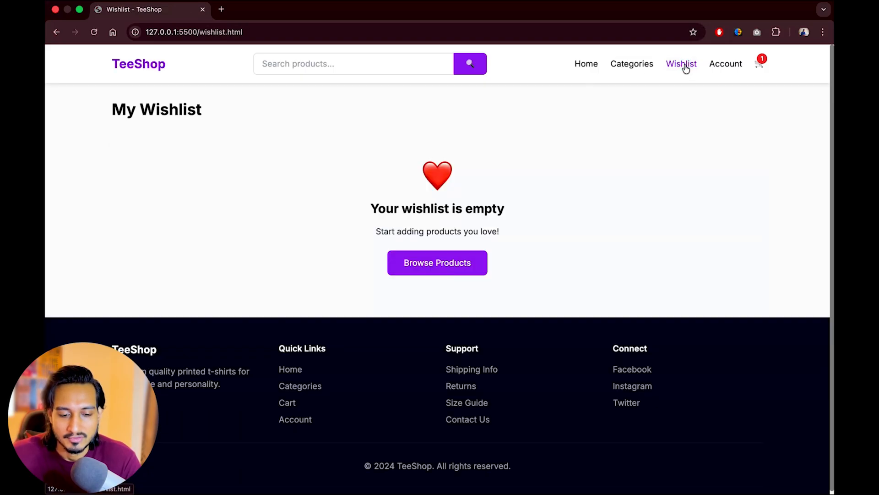
left_click(632, 64)
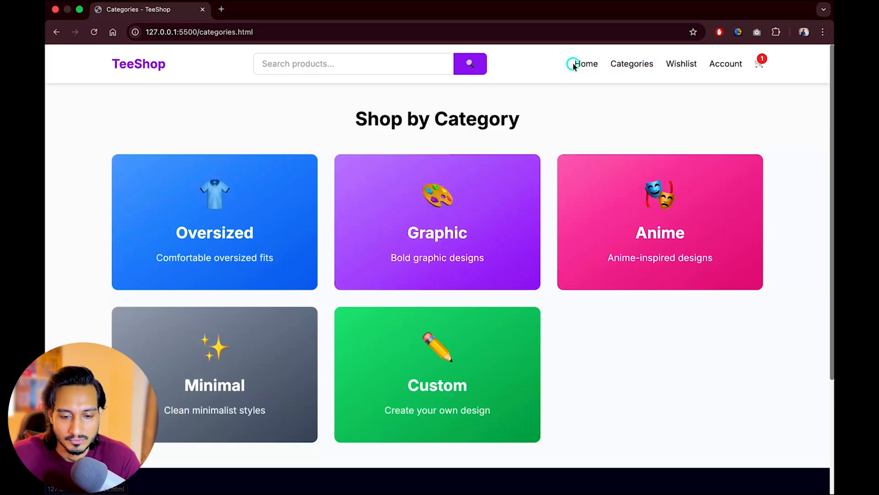
left_click(586, 63)
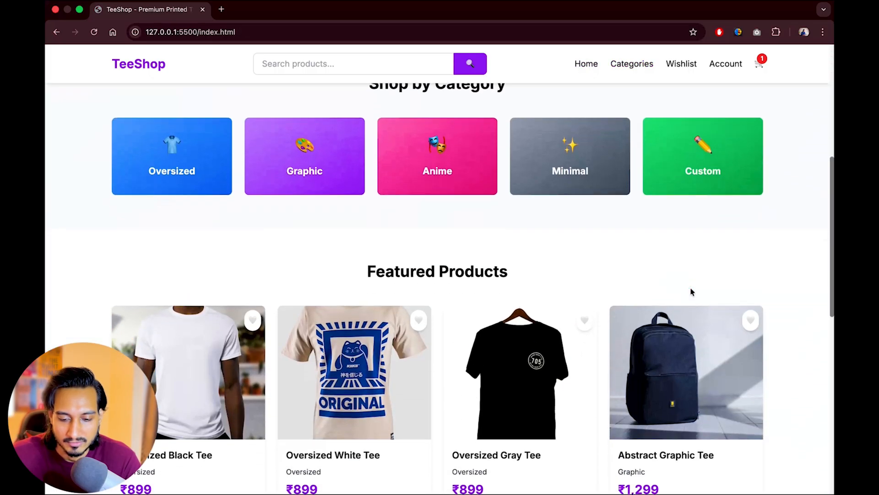
left_click(750, 320)
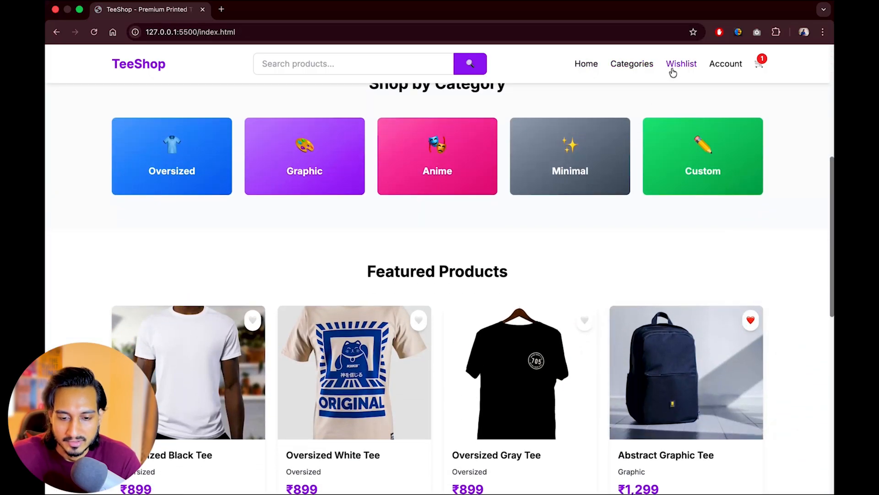
left_click(681, 63)
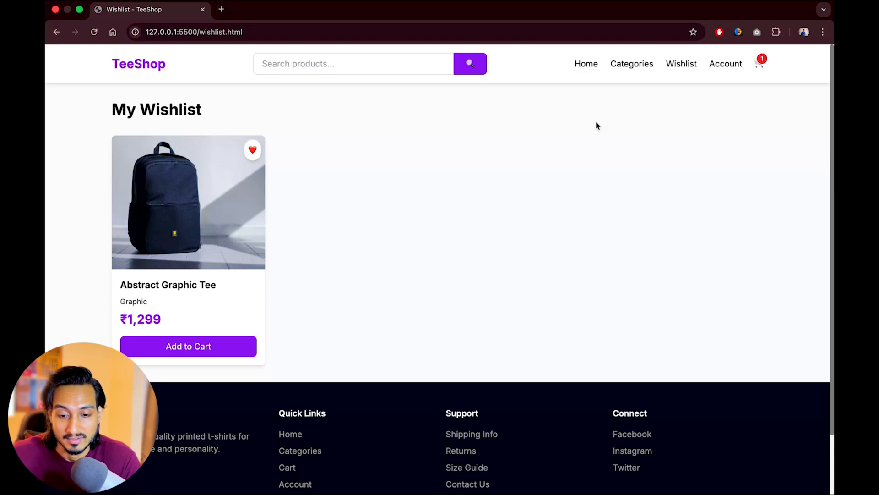
left_click(725, 63)
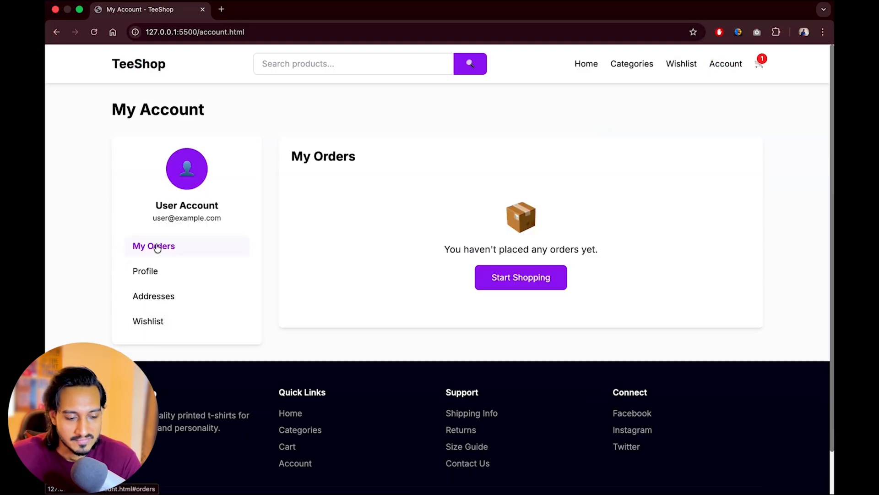
mouse_move(534, 200)
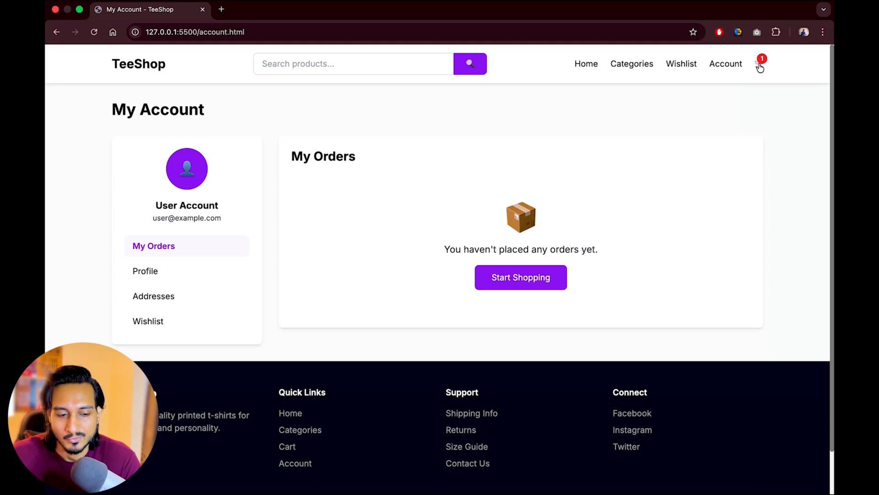
- Check out the Oversized Gray Tee from the cart and try placing the order
left_click(759, 63)
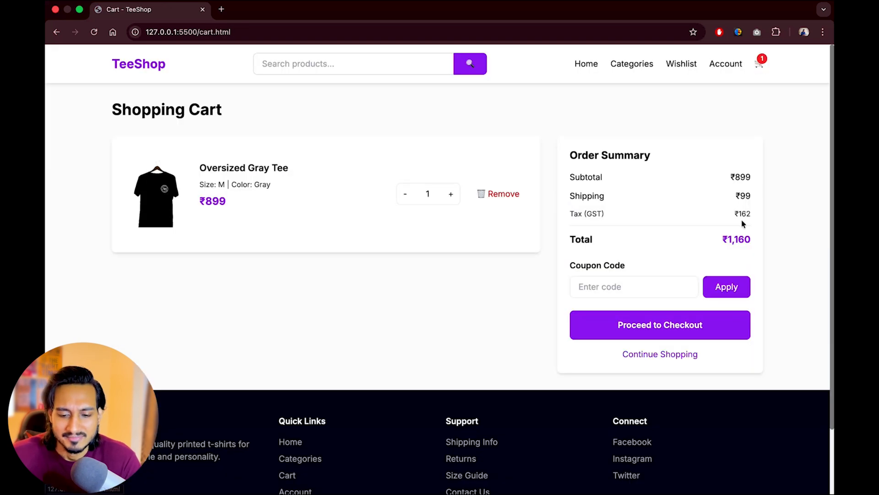
left_click(611, 287)
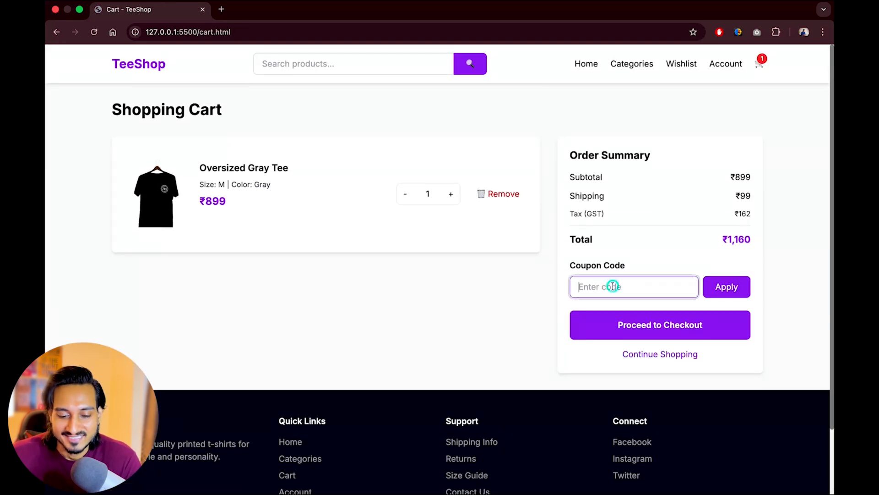
mouse_move(660, 324)
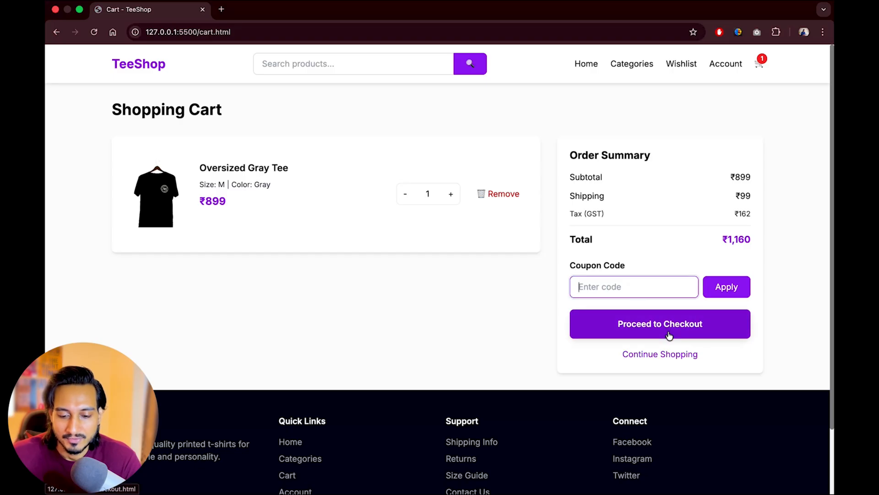
left_click(659, 324)
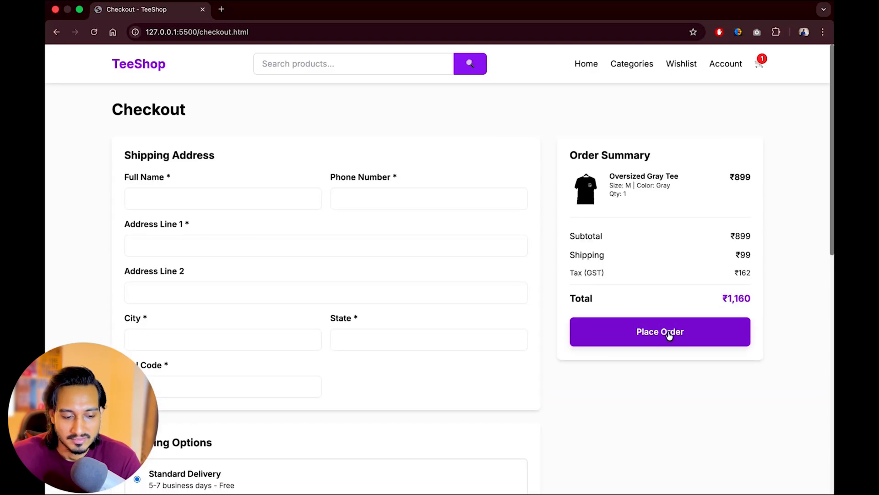
left_click(660, 332)
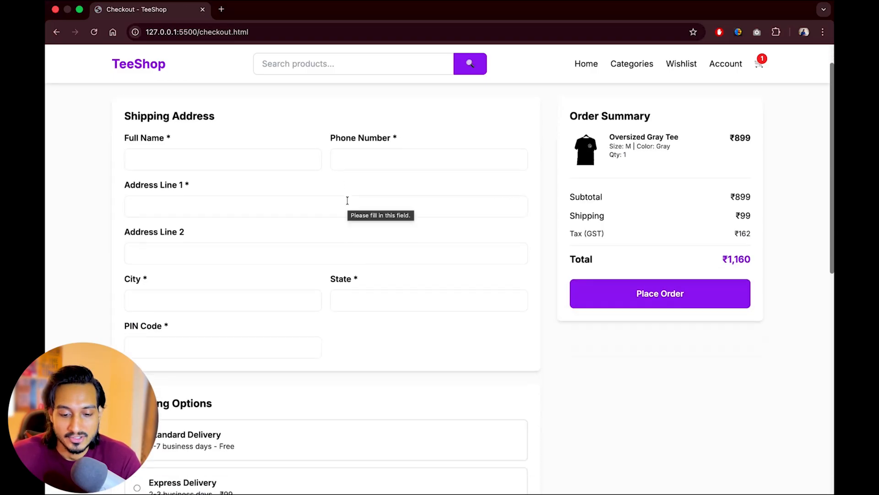
- Select UPI, then Credit/Debit Card as the payment method
scroll("up", 3)
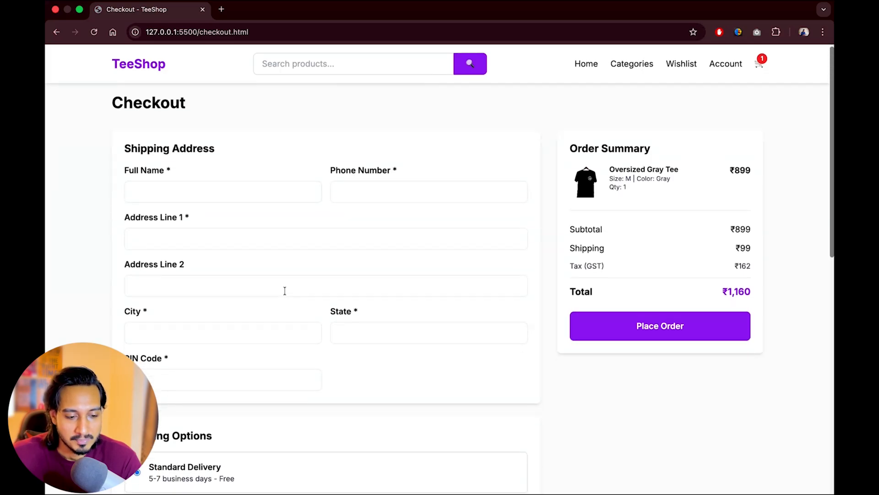
scroll("down", 3)
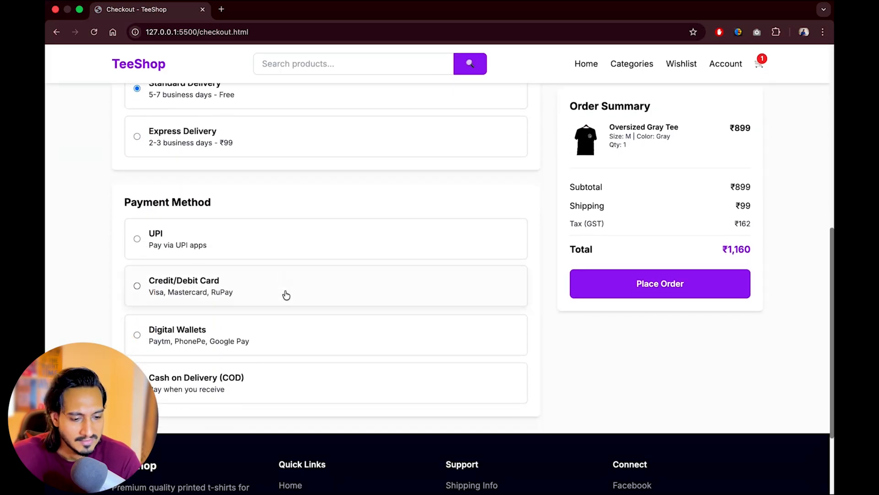
left_click(137, 238)
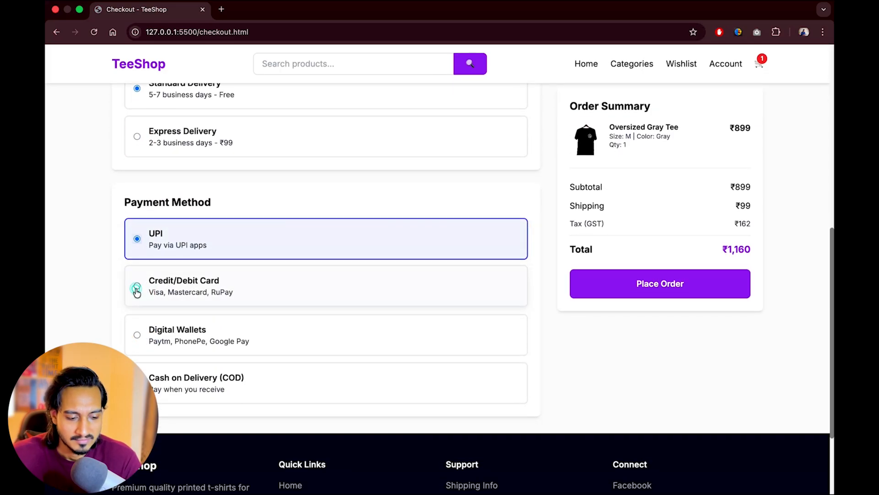
left_click(137, 288)
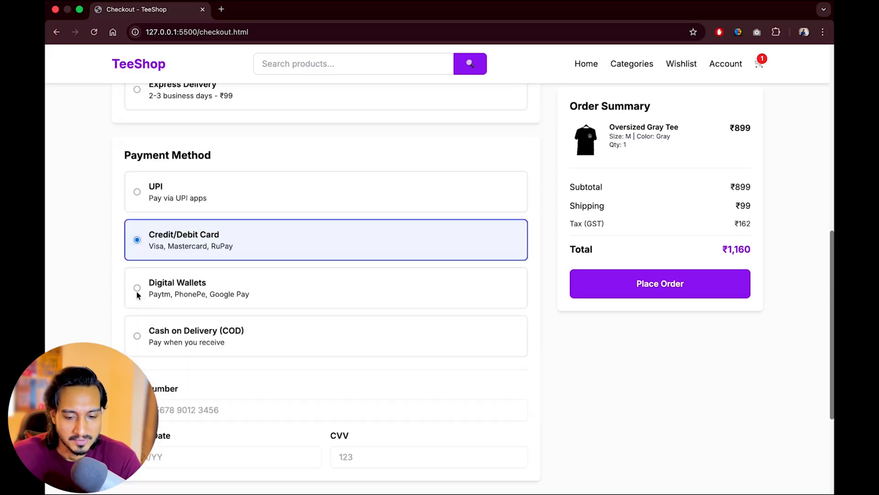
scroll("up", 3)
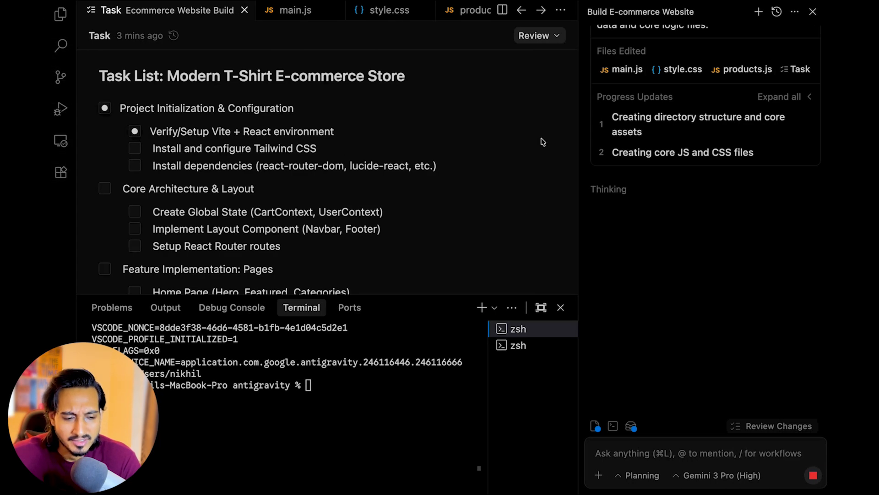
mouse_move(331, 123)
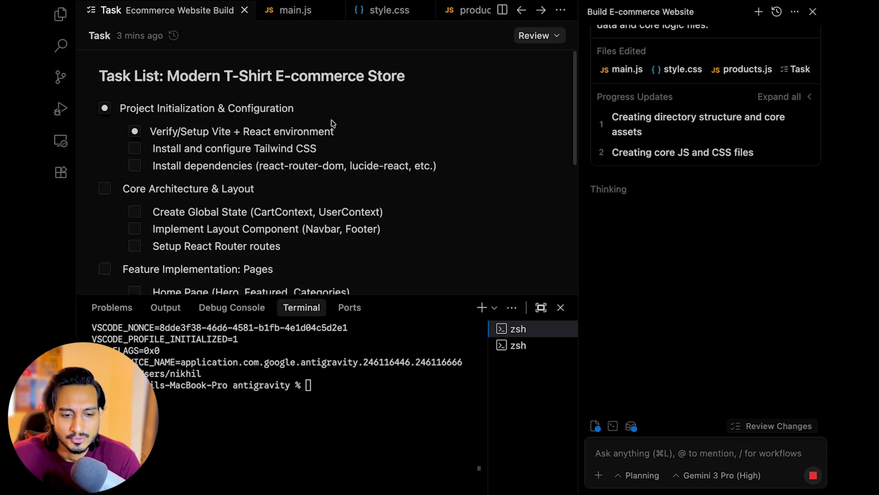
mouse_move(215, 61)
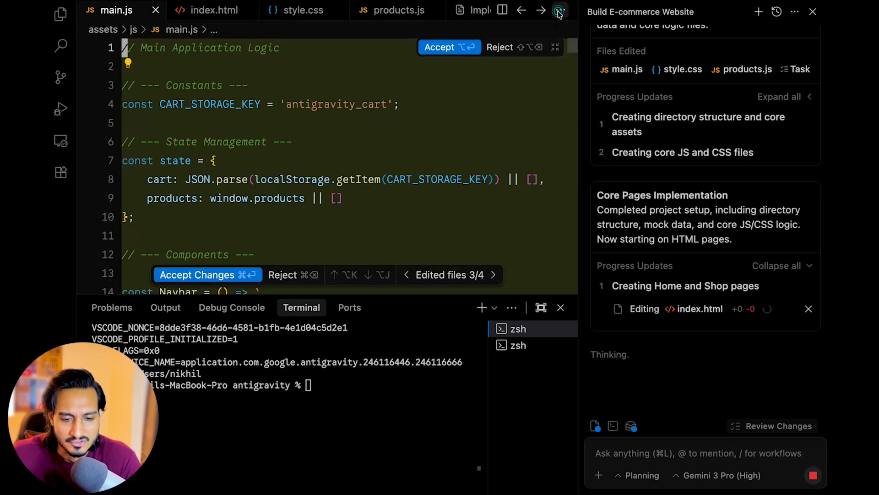
- Accept the agent's edits to shop.html and all other changed files
left_click(156, 11)
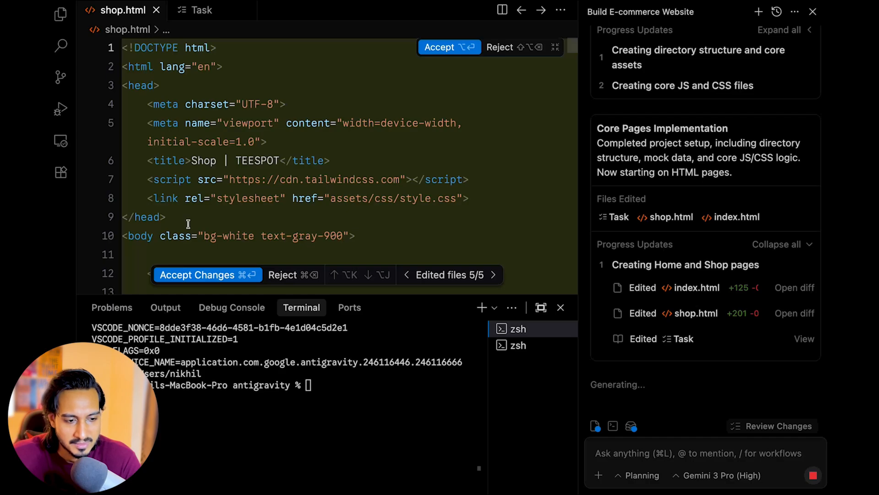
left_click(60, 14)
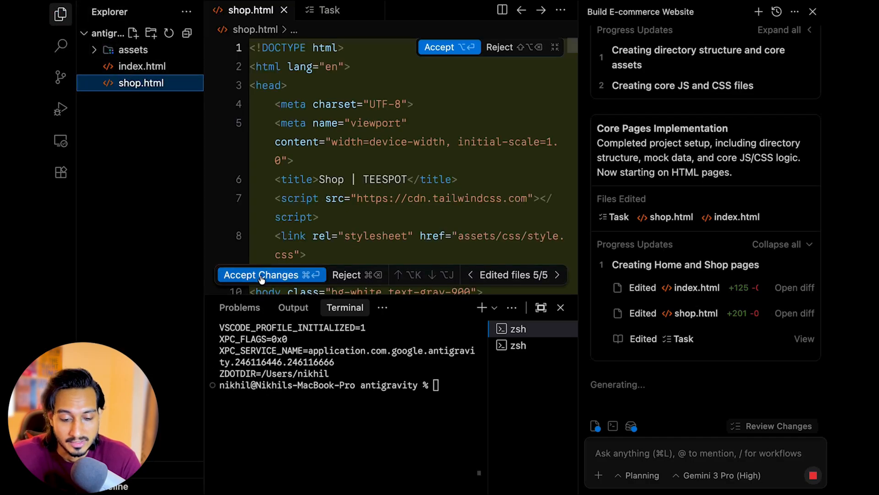
left_click(271, 275)
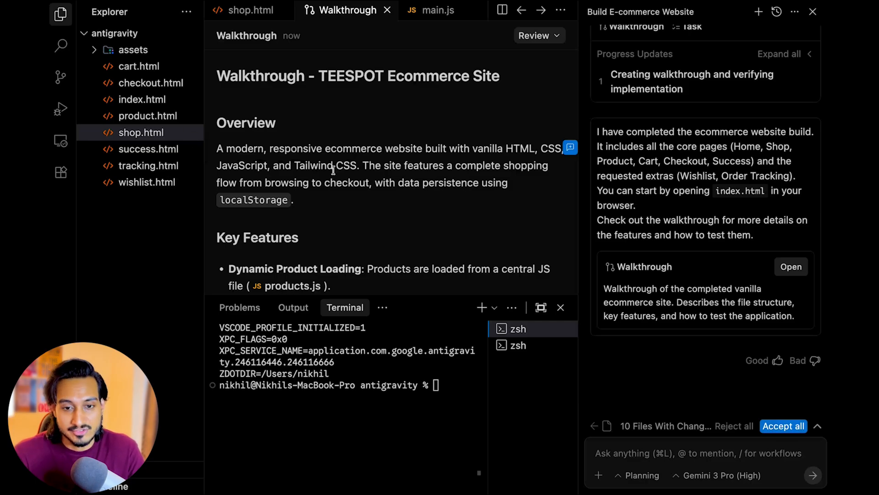
left_click(784, 425)
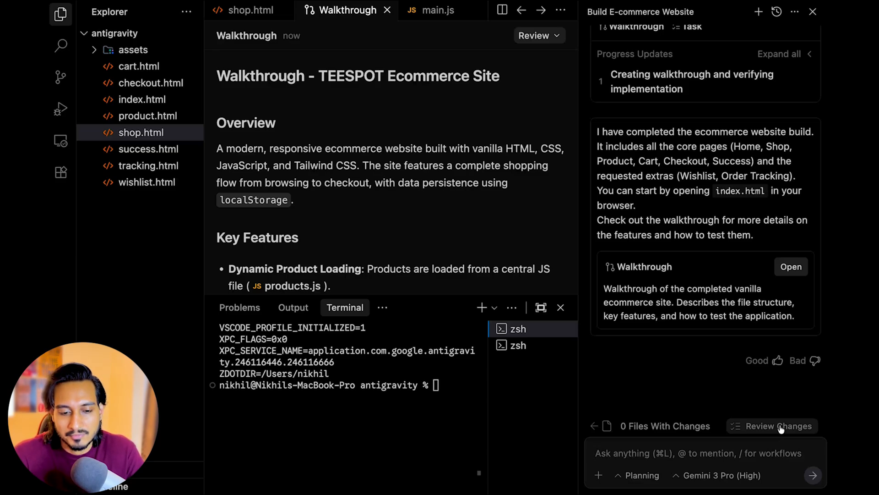
mouse_move(678, 378)
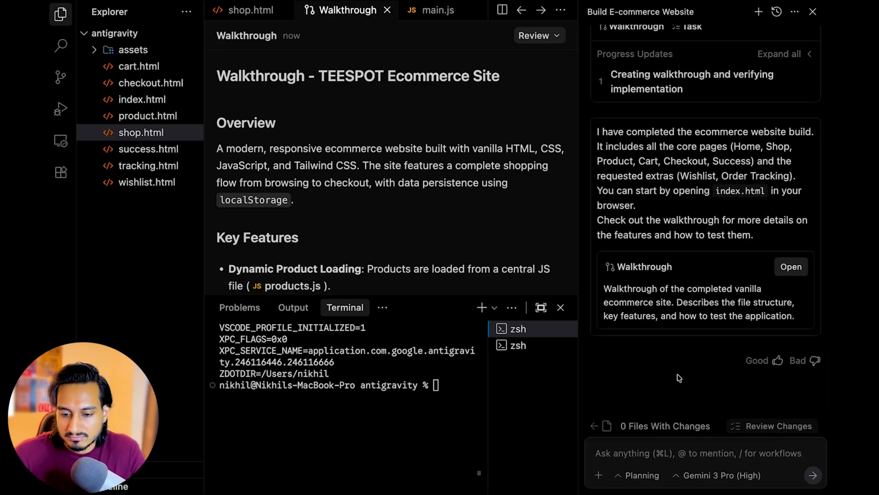
mouse_move(142, 99)
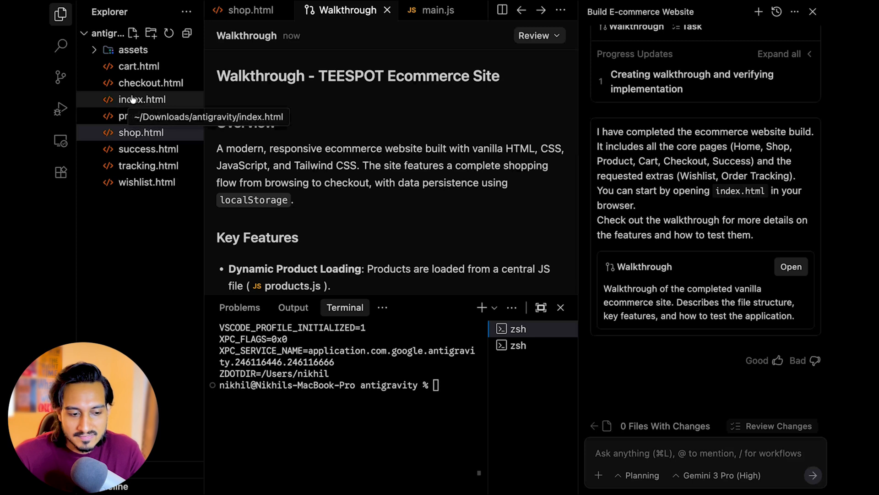
- Reveal index.html in Finder and open it in the browser
right_click(140, 100)
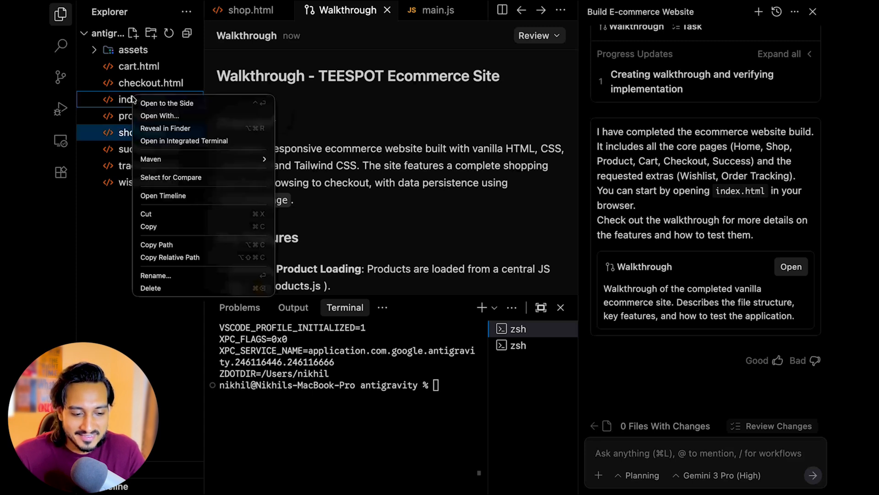
mouse_move(196, 141)
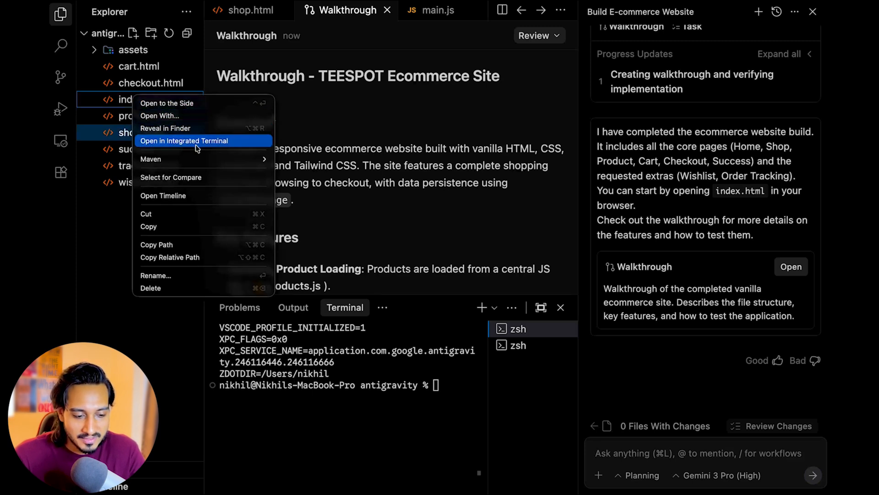
left_click(166, 127)
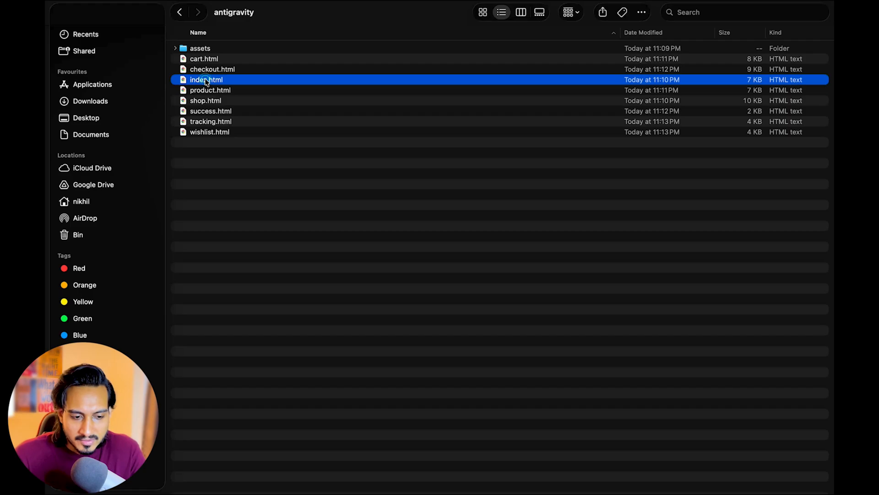
double_click(205, 79)
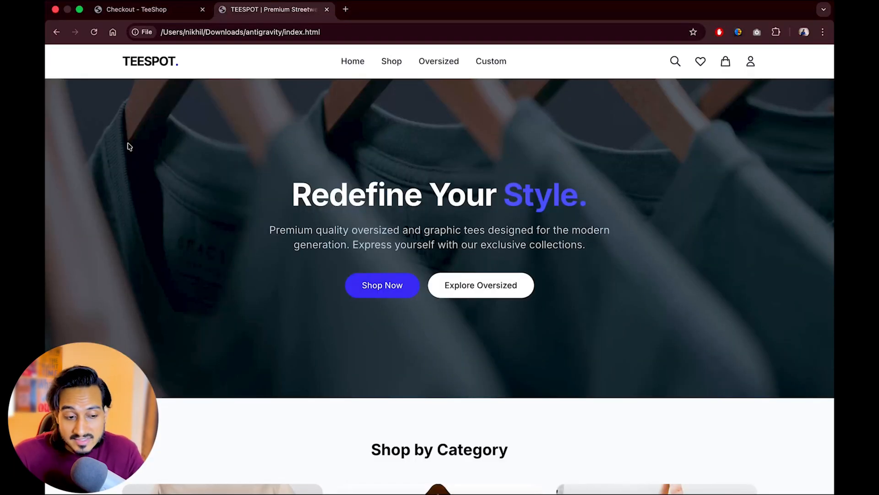
- Open TEESPOT's Shop page and filter products to the Oversized and Anime categories
scroll("down", 3)
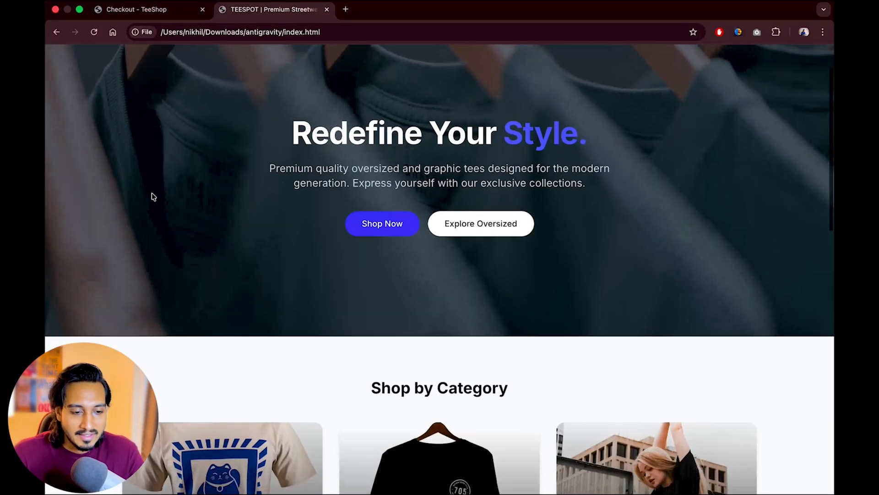
scroll("down", 3)
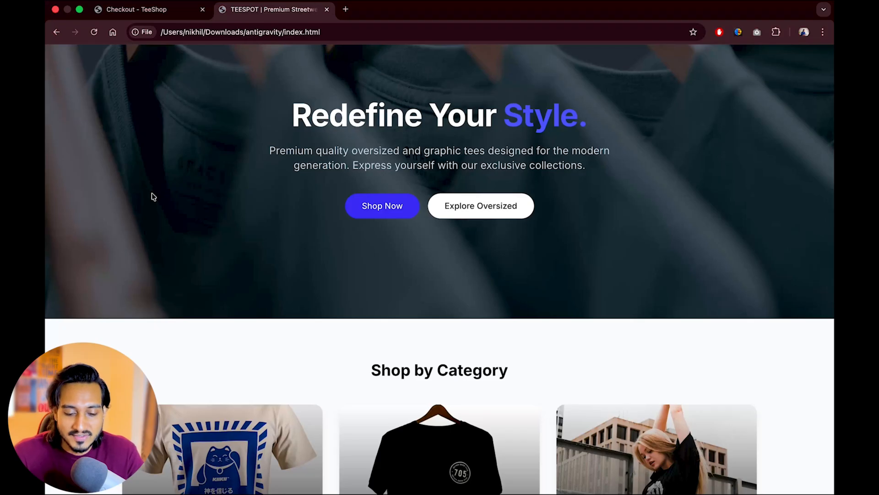
scroll("down", 3)
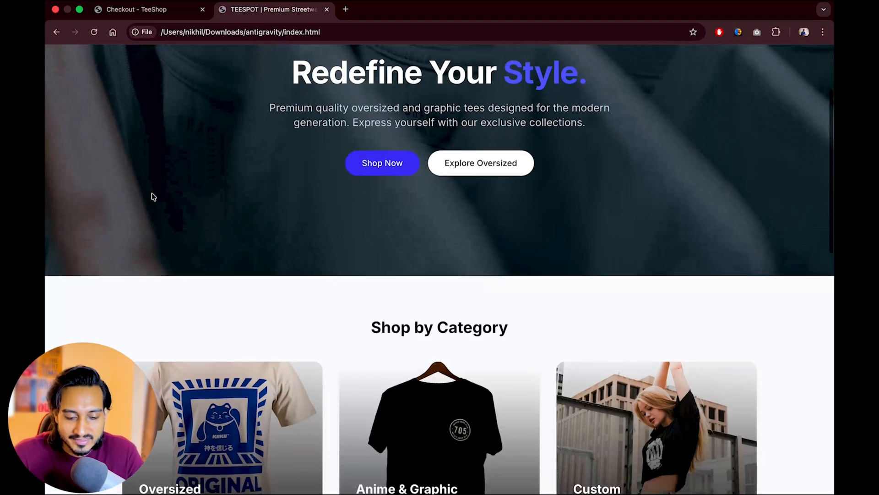
scroll("down", 3)
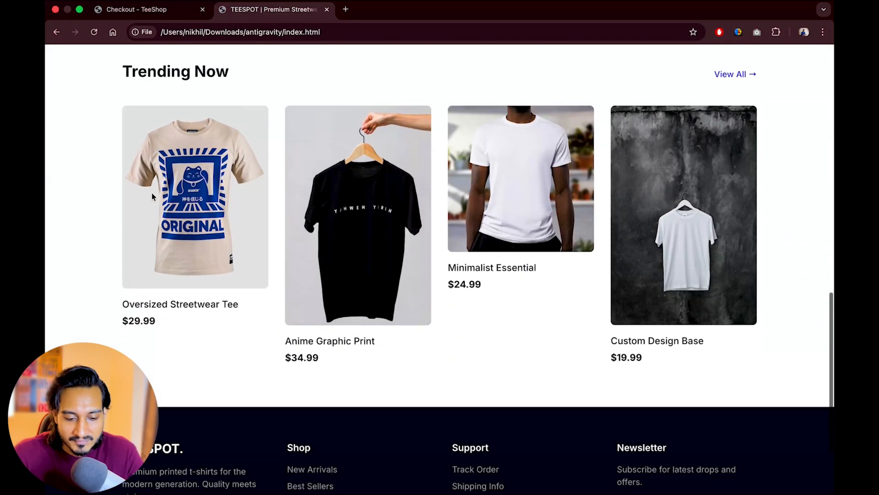
scroll("up", 3)
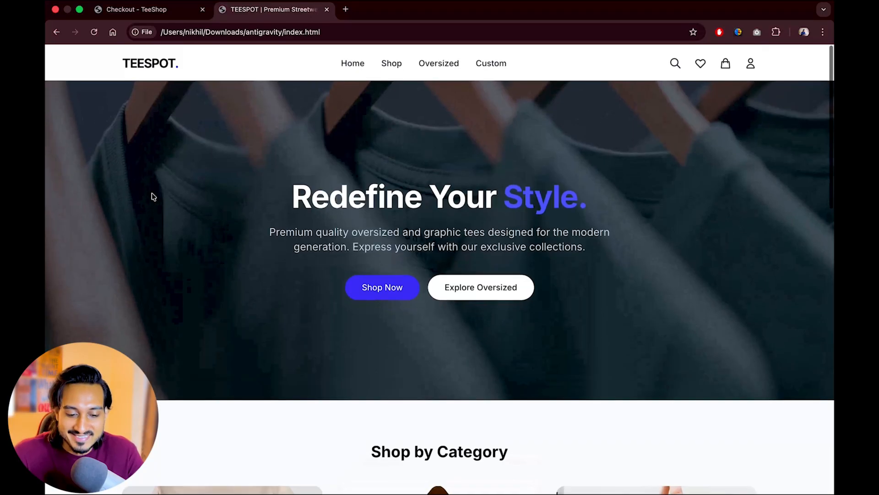
left_click(391, 62)
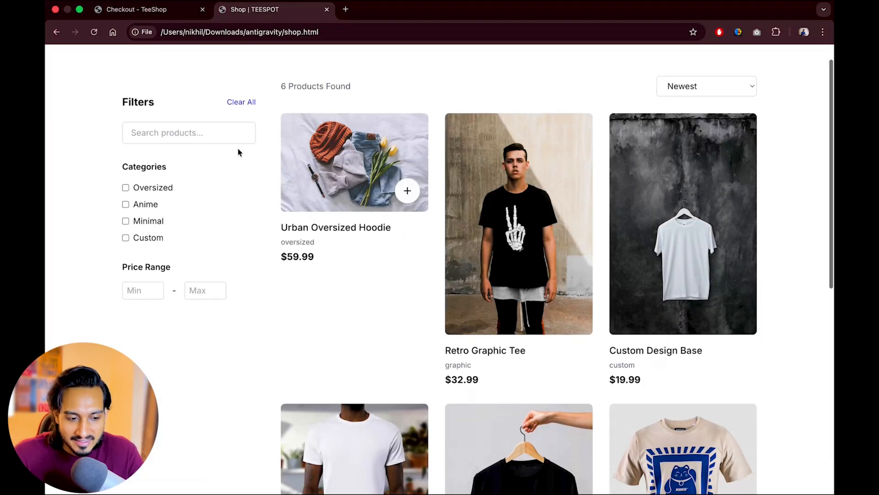
left_click(126, 187)
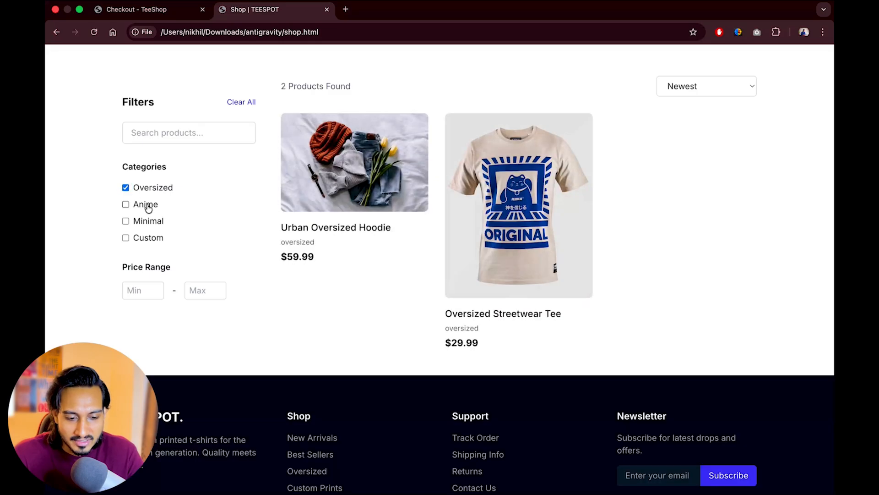
left_click(126, 203)
type("0")
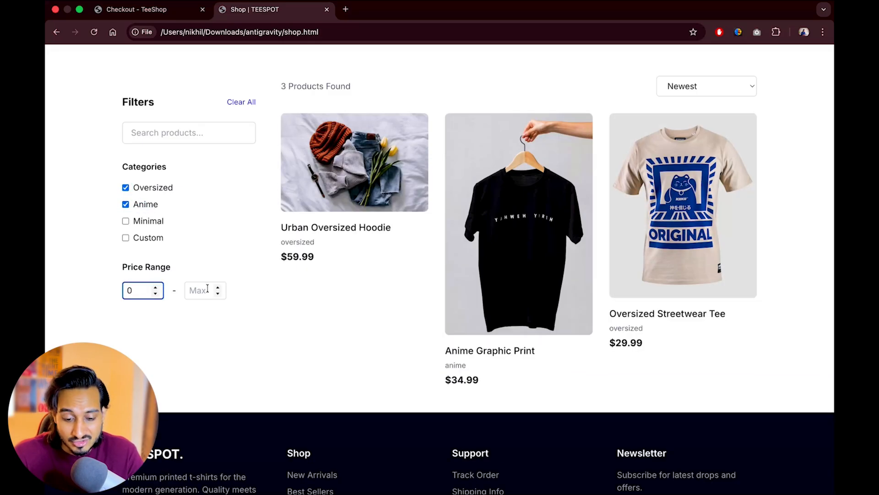
- Sort by Price: Low to High, show Custom, and add Custom Design Base to the cart
scroll("up", 3)
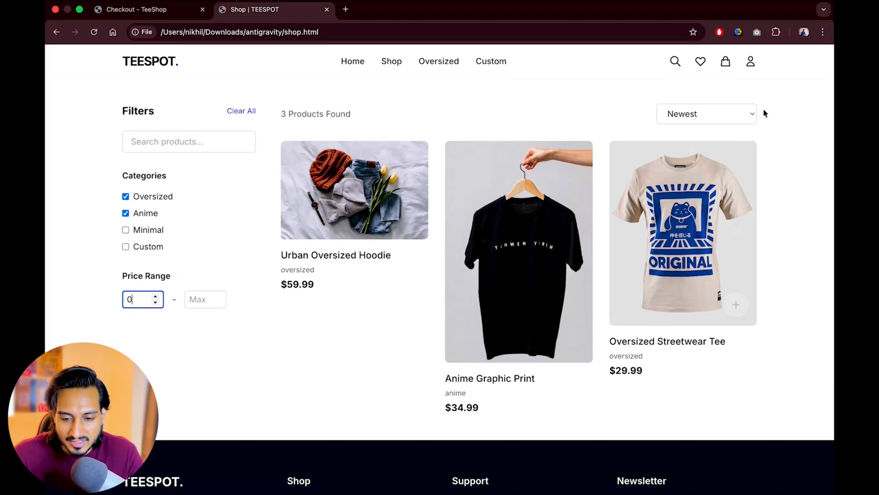
left_click(705, 113)
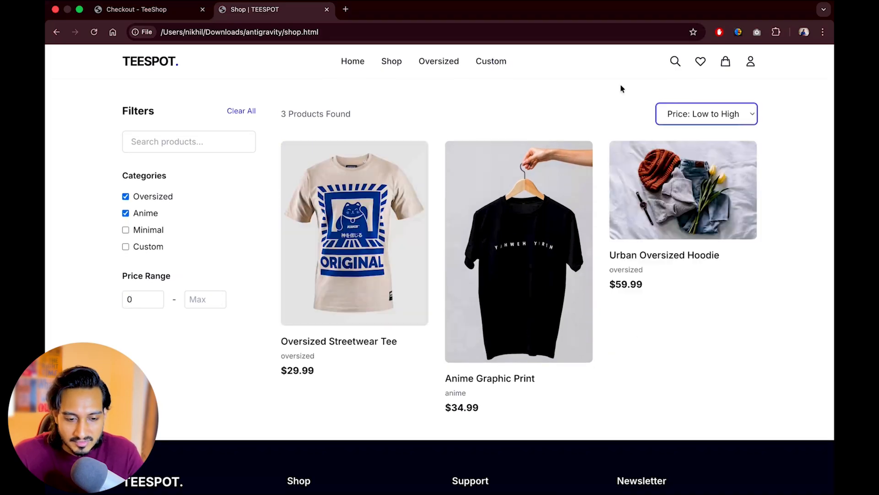
left_click(490, 61)
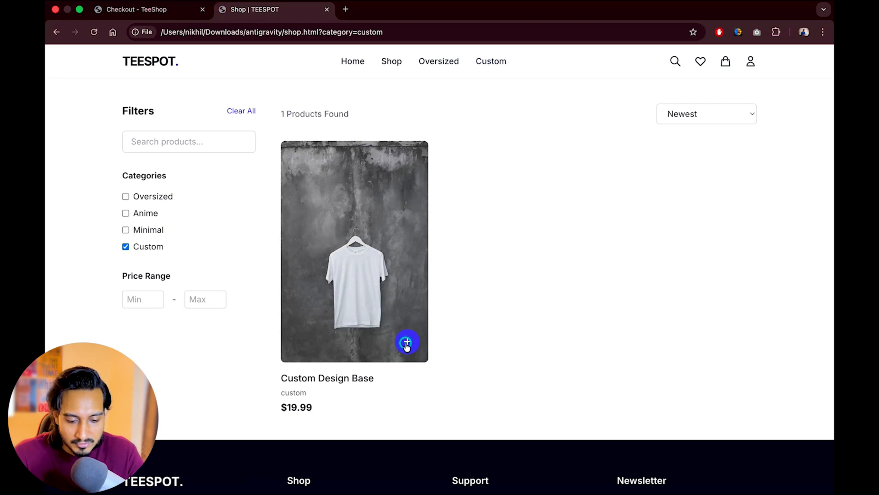
left_click(407, 342)
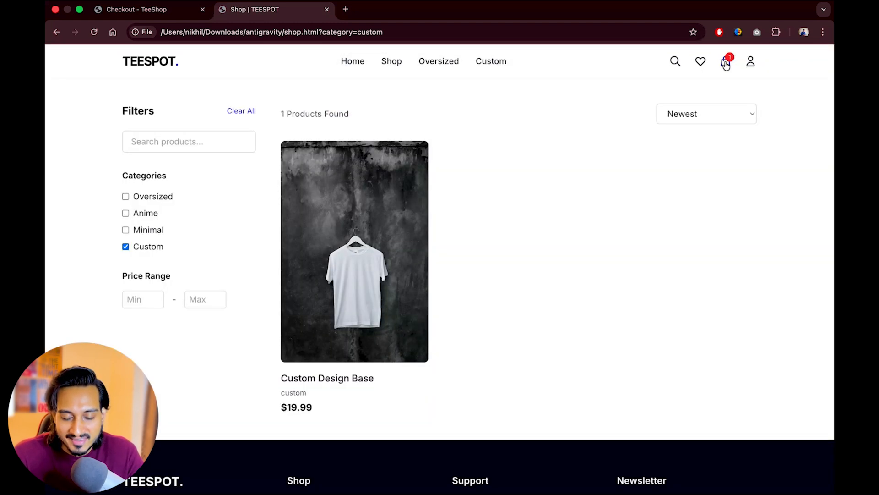
left_click(725, 61)
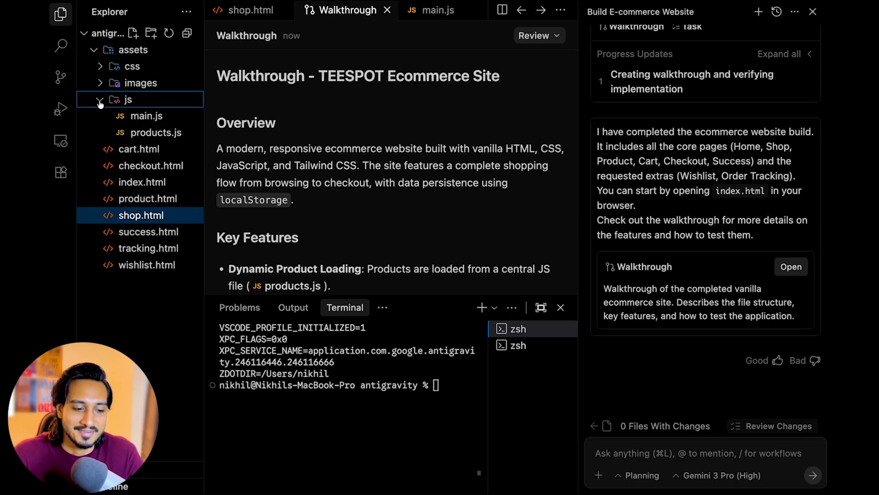
mouse_move(145, 115)
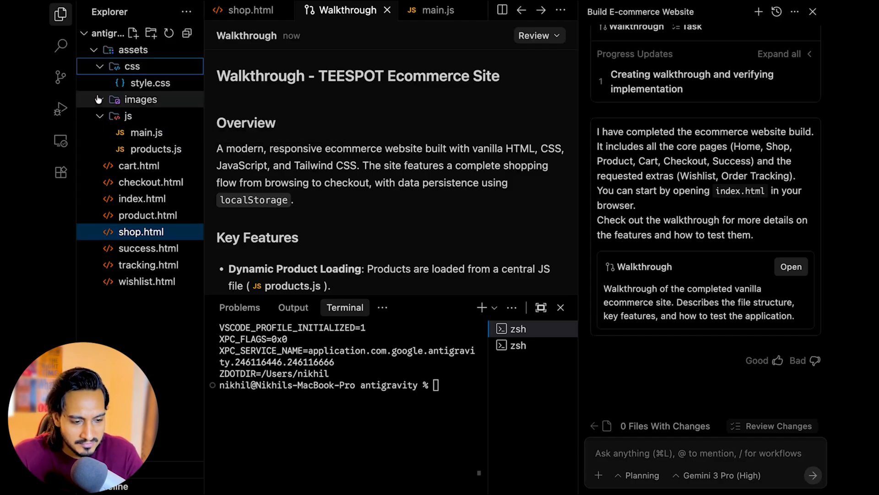
mouse_move(150, 82)
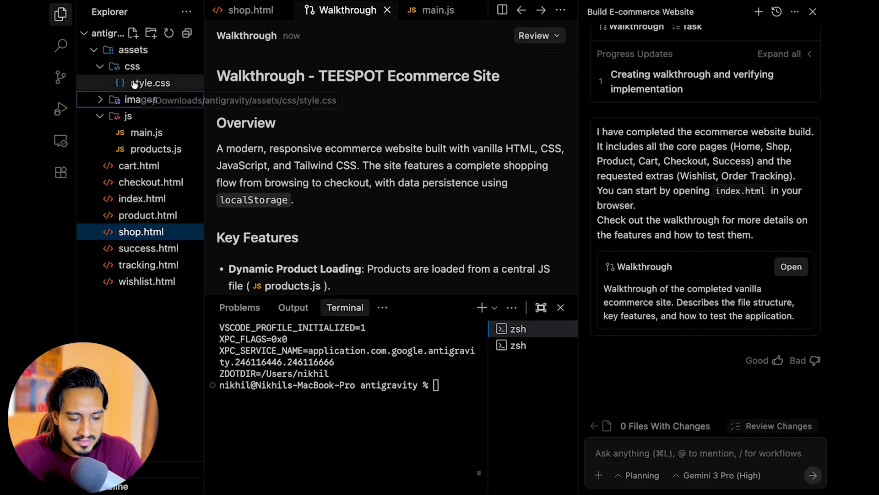
- Open style.css, main.js and products.js in the editor, returning to main.js
left_click(150, 82)
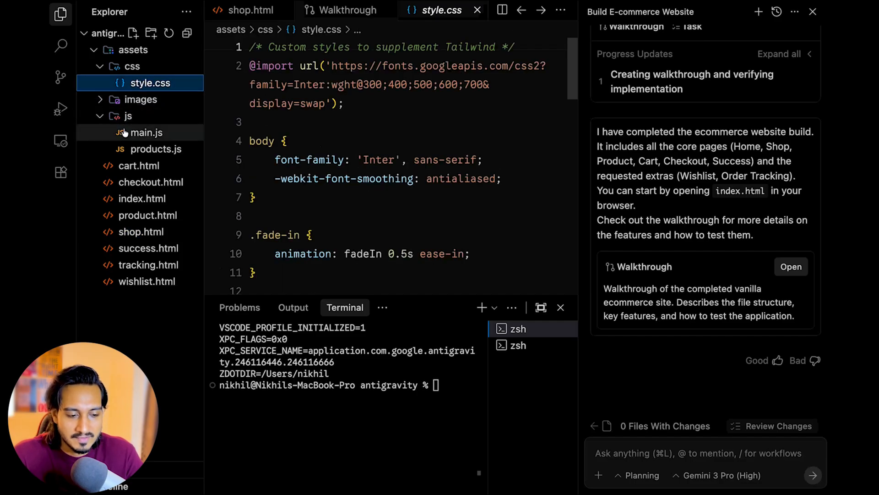
left_click(145, 133)
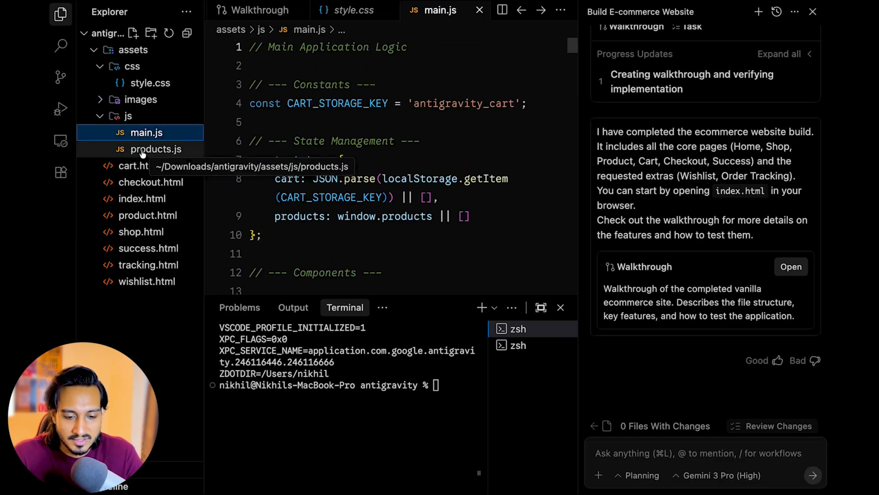
left_click(157, 149)
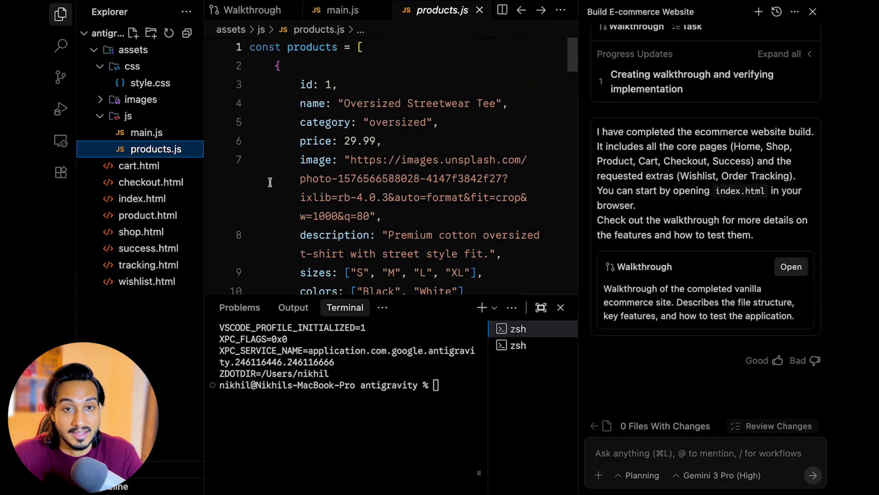
left_click(148, 132)
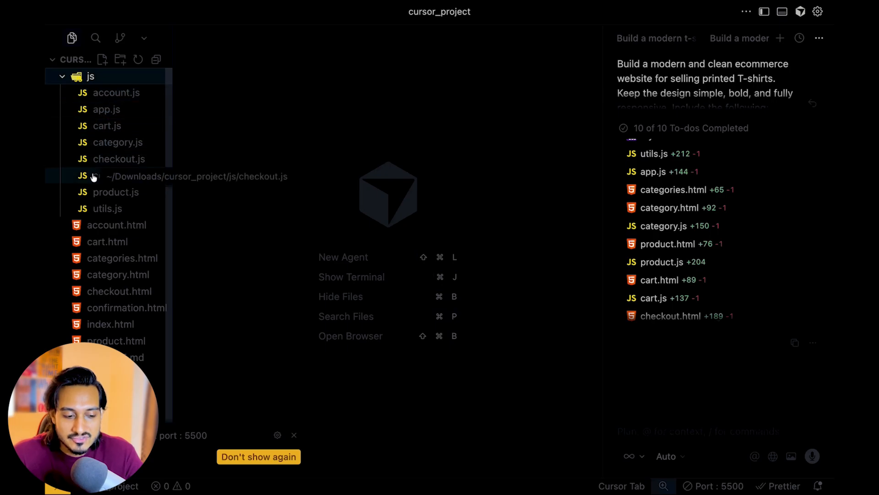
mouse_move(106, 209)
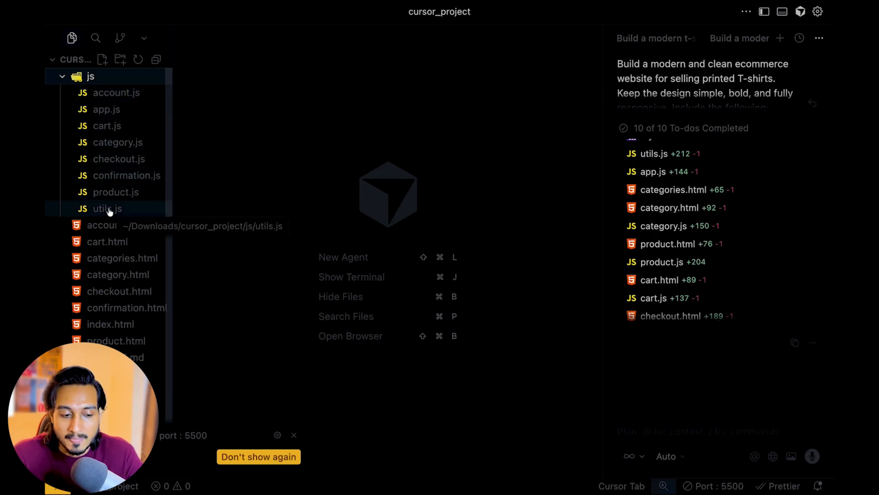
mouse_move(127, 175)
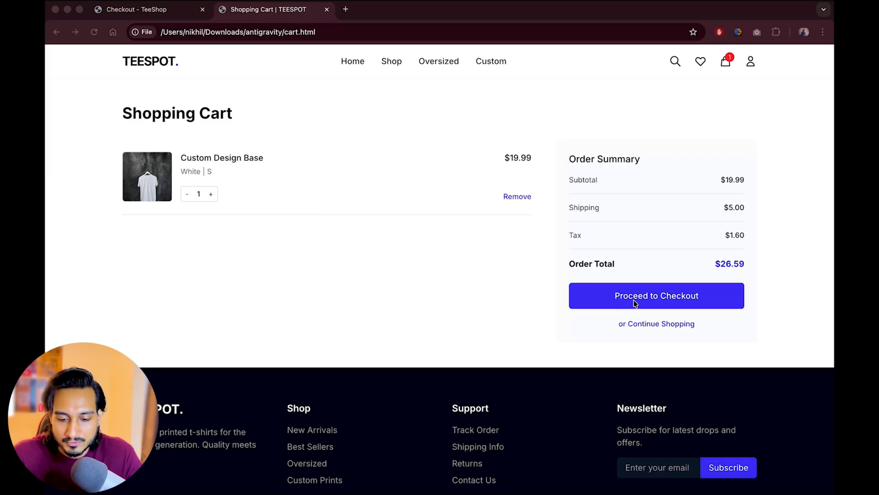
mouse_move(645, 270)
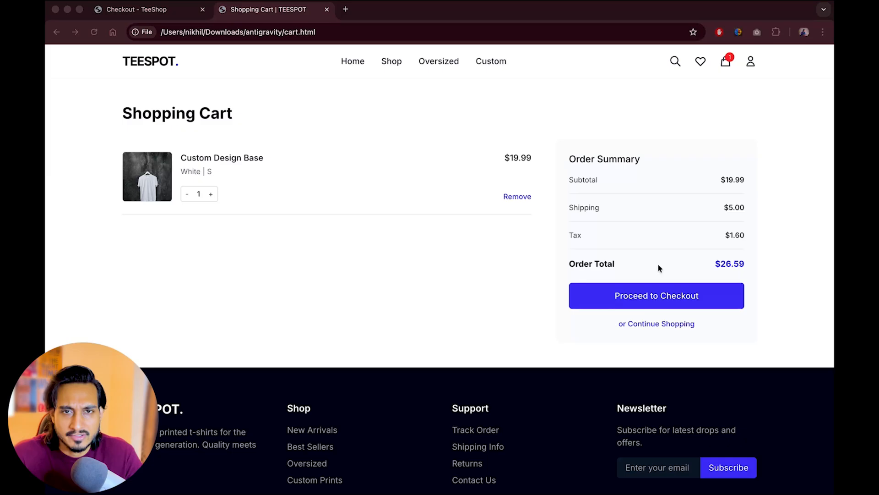
mouse_move(466, 245)
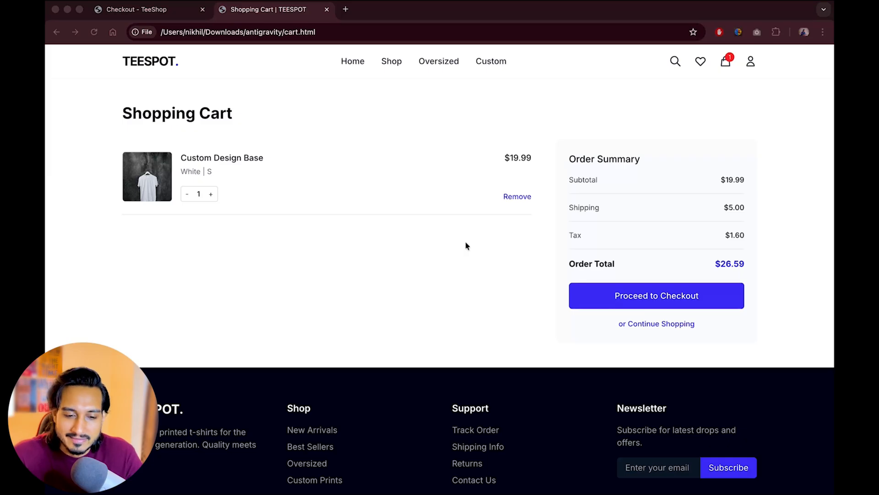
mouse_move(592, 299)
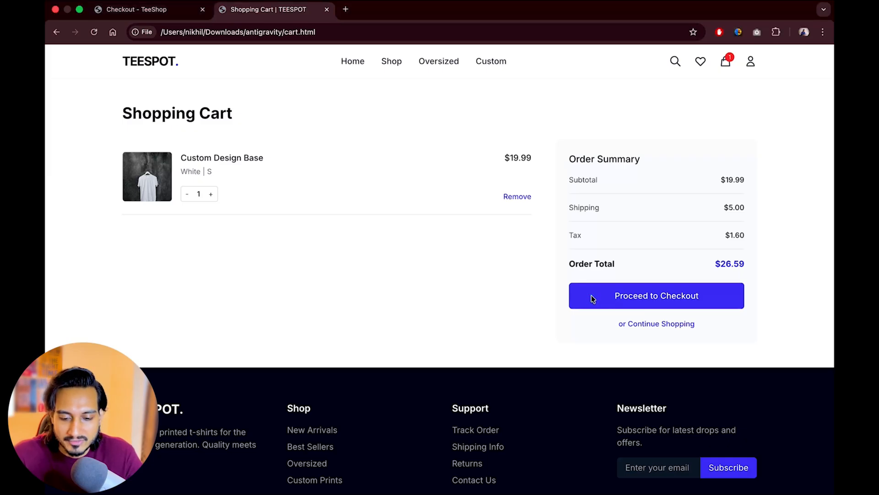
- Proceed to TEESPOT's checkout, scroll its $24.99 form, then go back to the home page
left_click(657, 295)
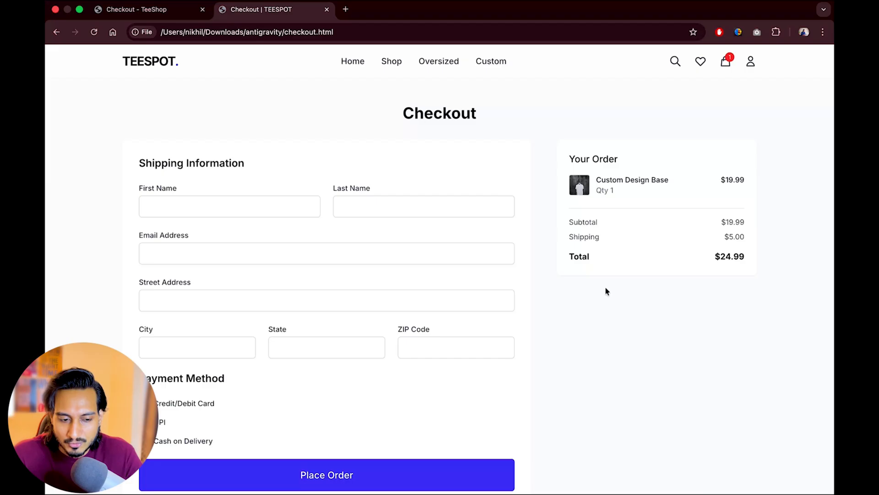
scroll("down", 3)
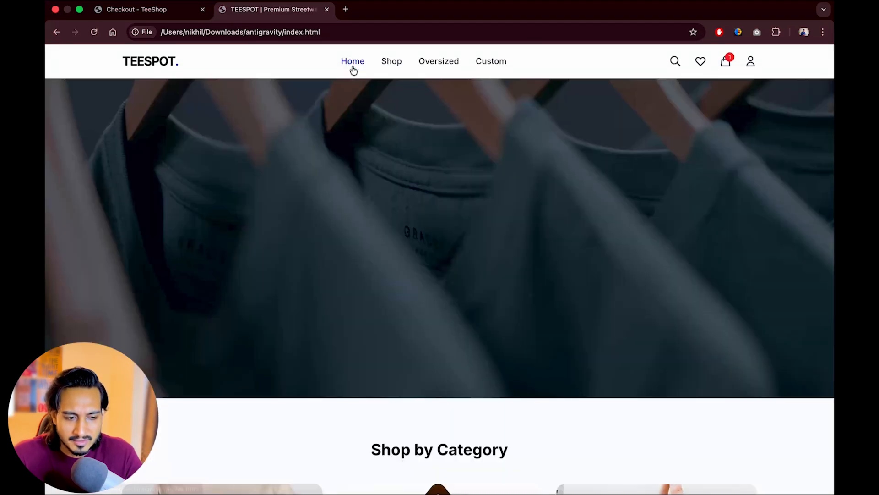
left_click(134, 9)
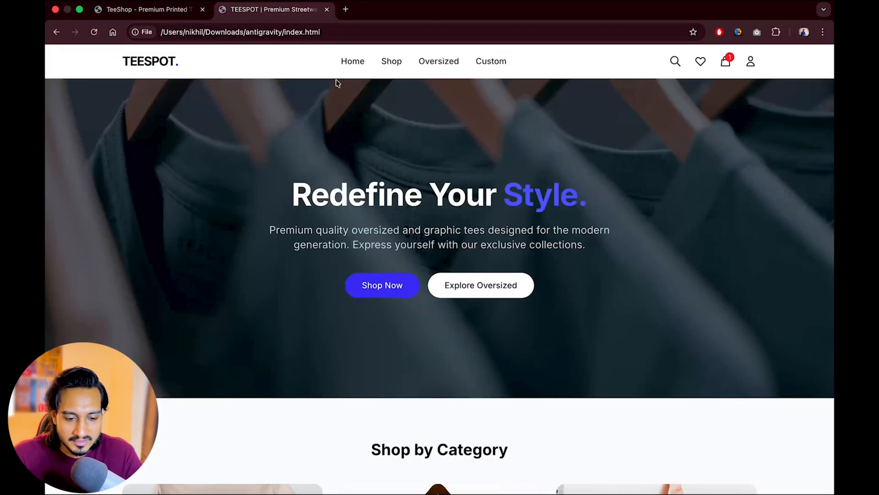
scroll("down", 3)
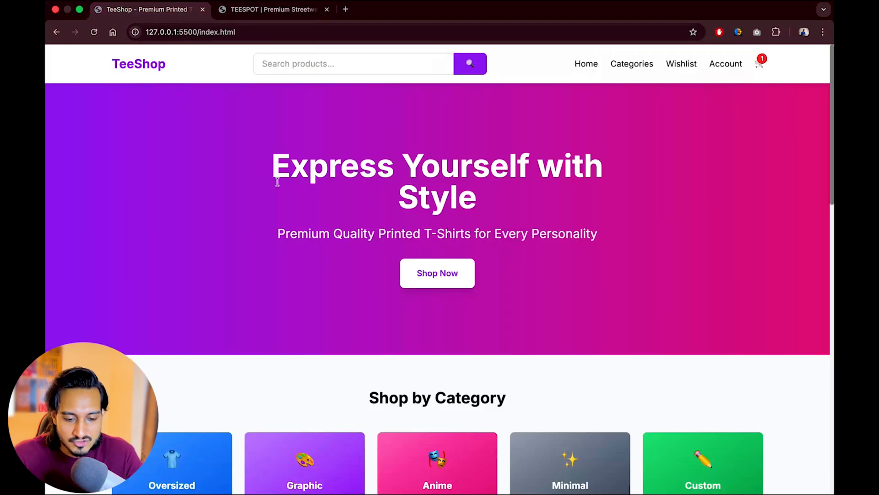
scroll("down", 3)
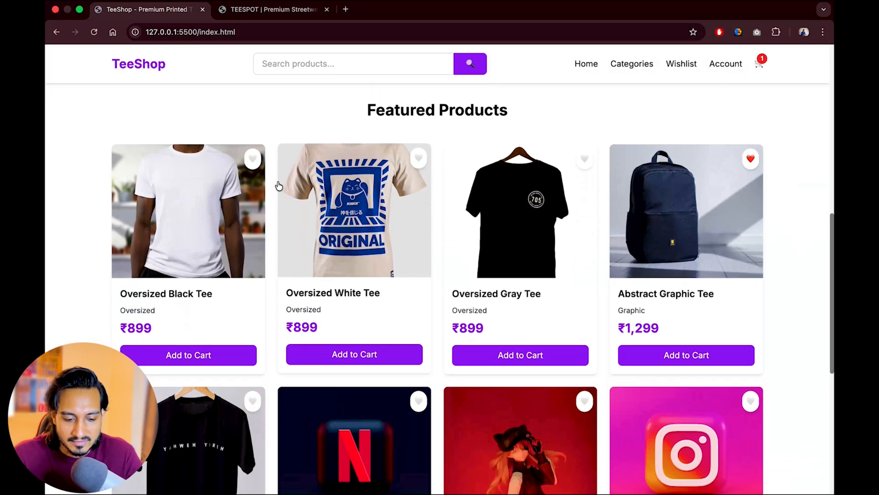
scroll("down", 3)
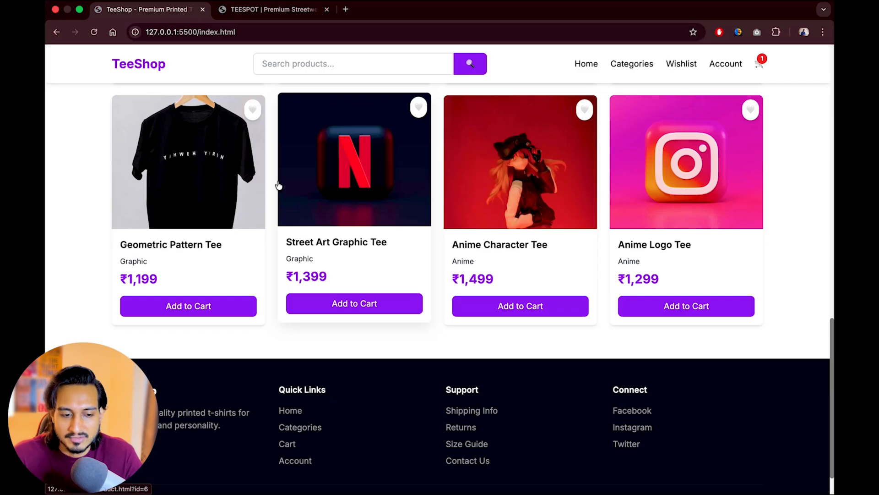
left_click(272, 10)
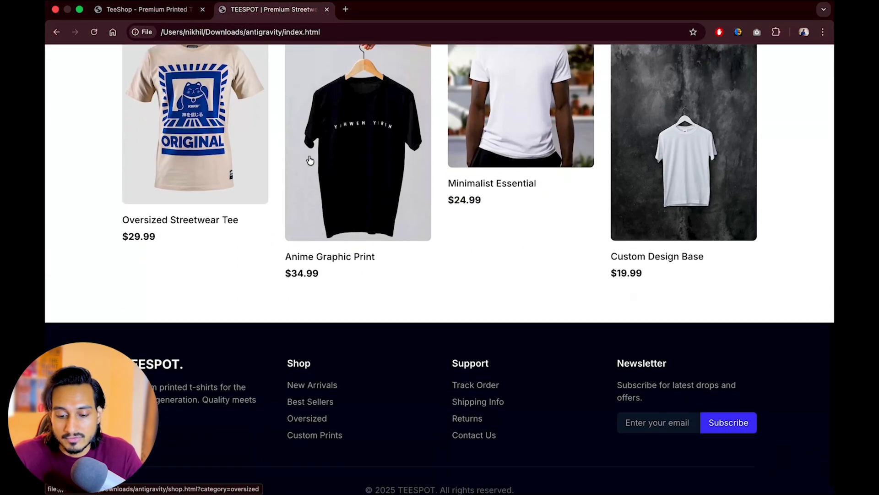
scroll("up", 3)
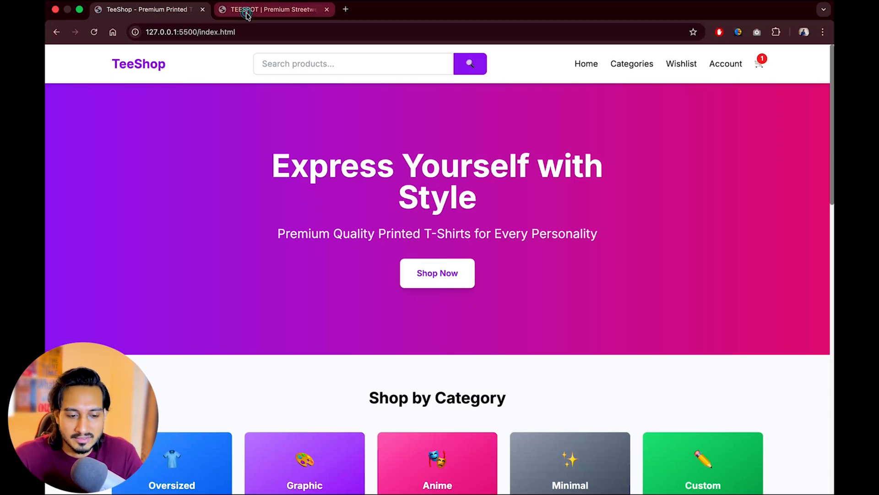
left_click(274, 10)
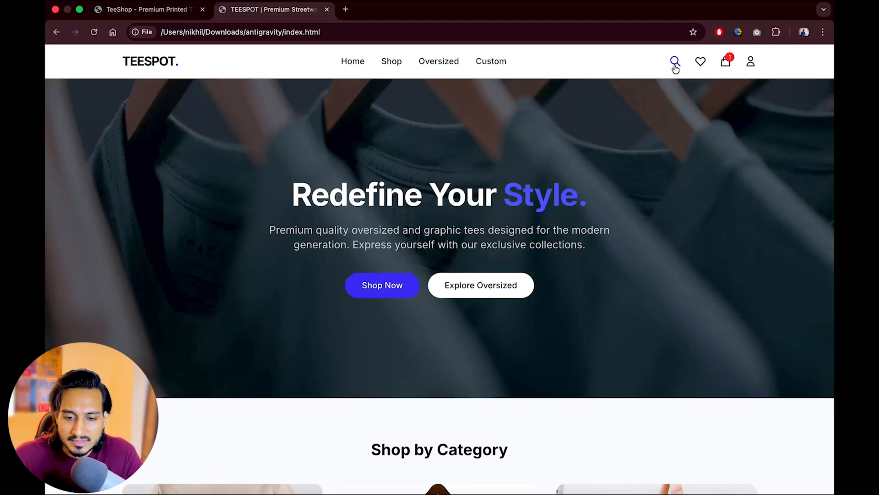
mouse_move(683, 54)
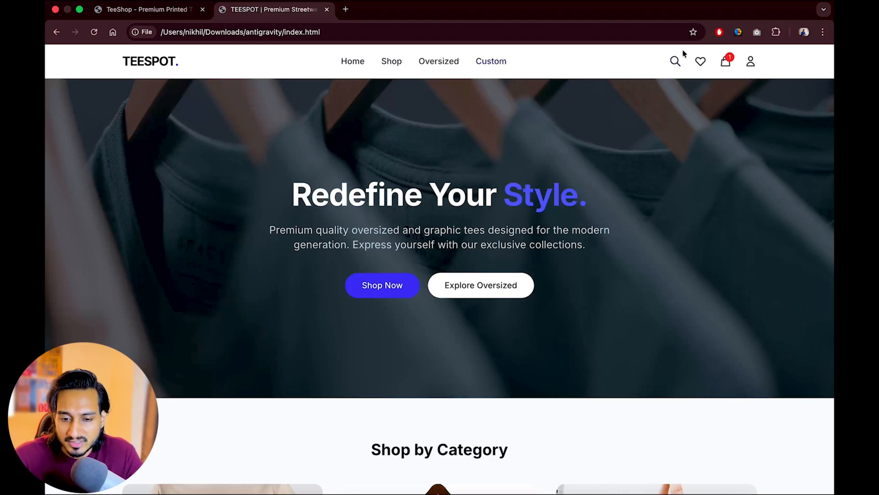
scroll("down", 3)
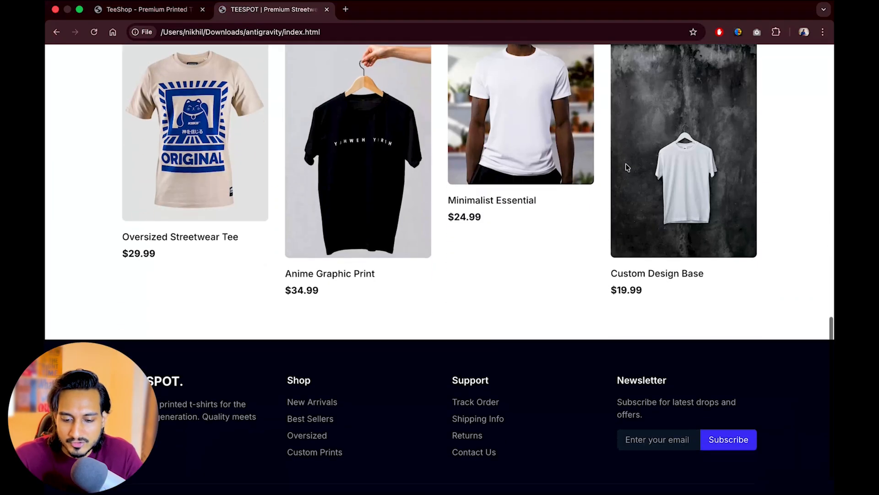
scroll("up", 3)
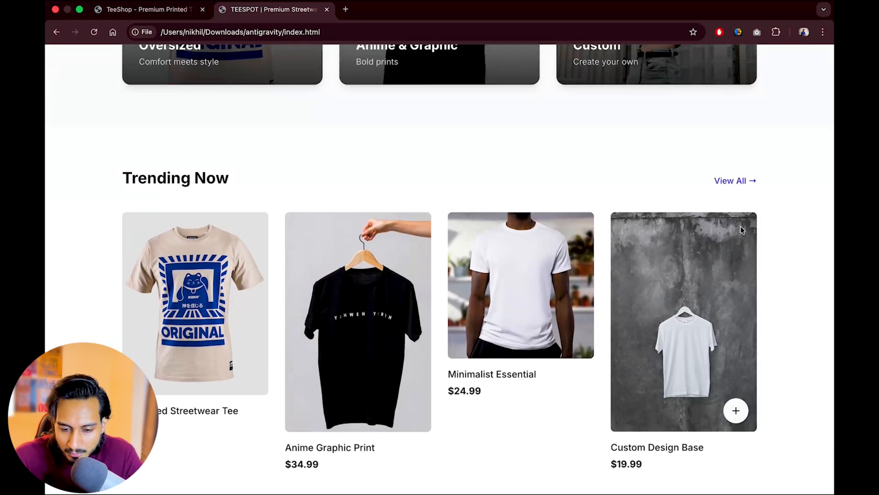
mouse_move(526, 298)
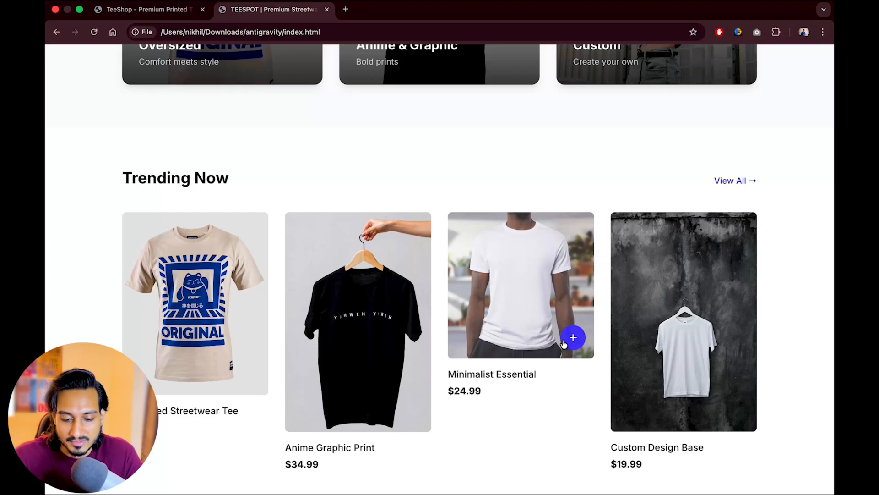
left_click(700, 61)
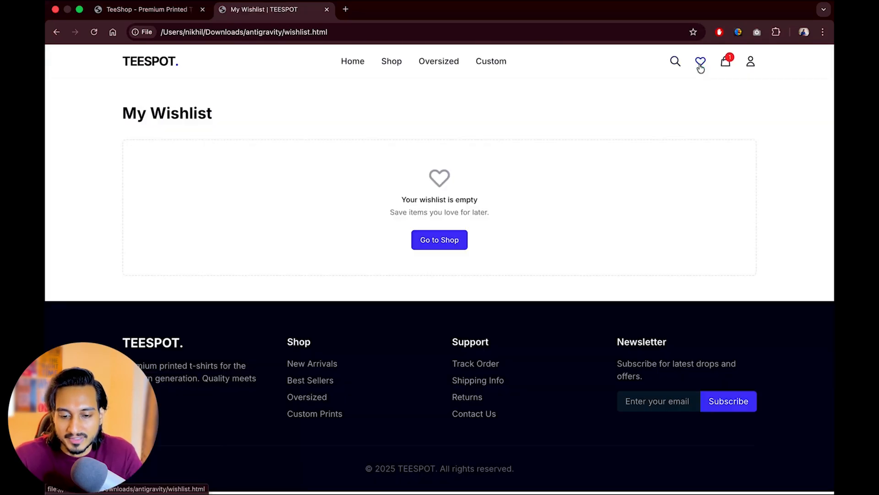
left_click(725, 61)
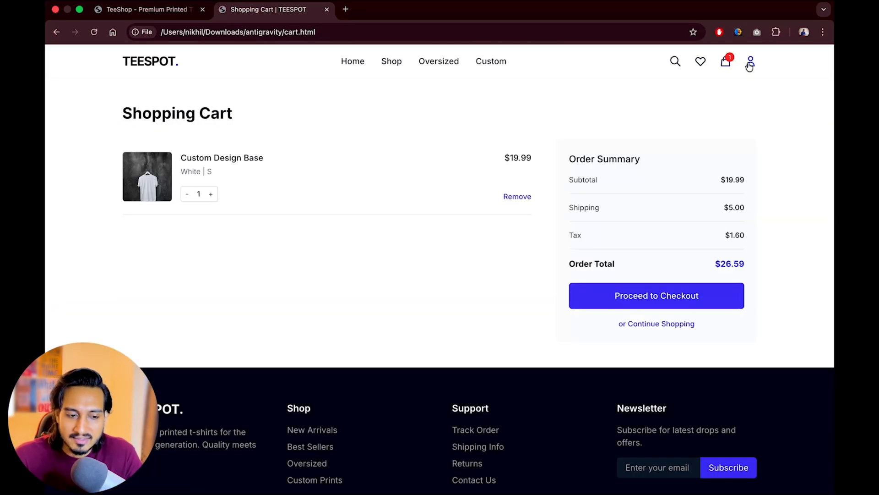
mouse_move(440, 84)
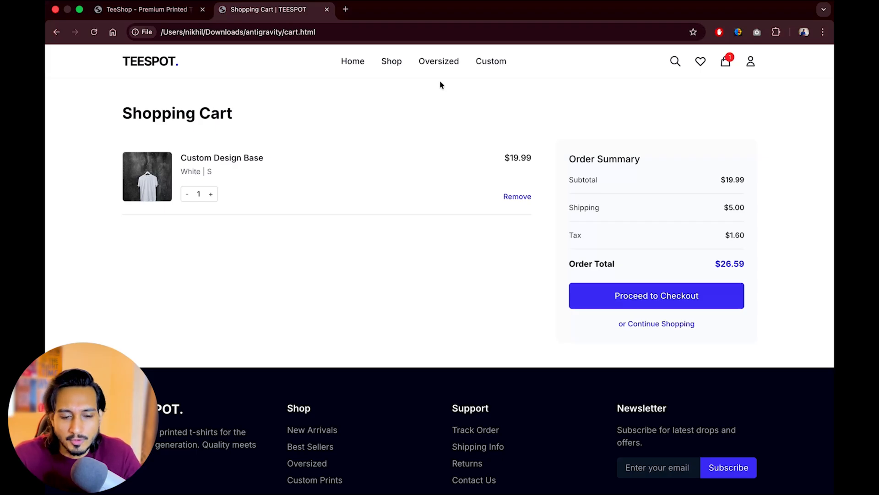
left_click(353, 61)
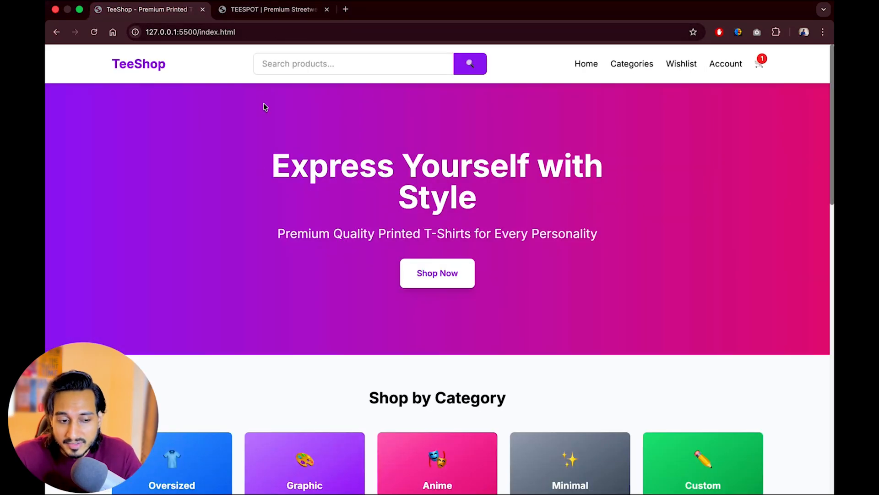
mouse_move(257, 206)
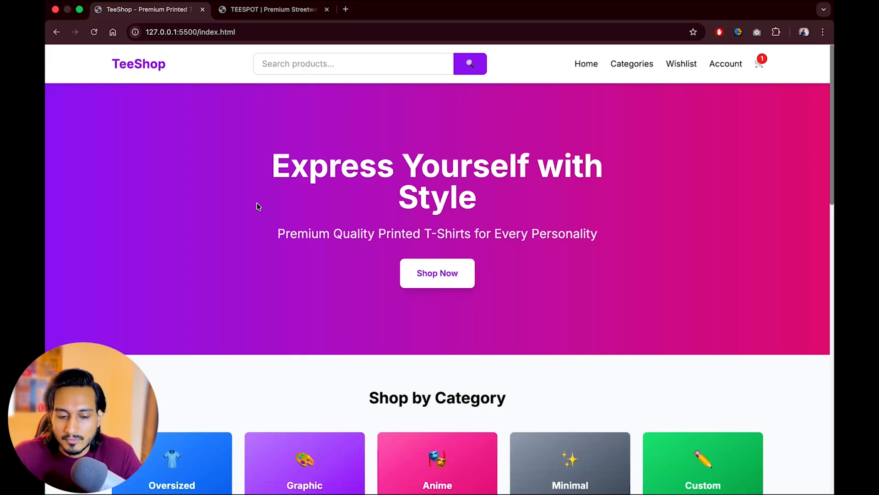
- Browse TeeShop's Categories and Graphic tees listing, then switch to the TEESPOT tab
scroll("down", 3)
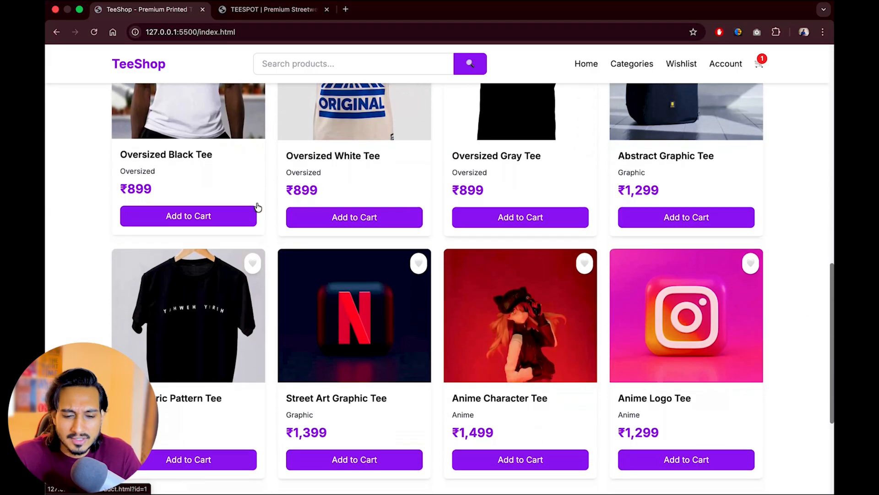
scroll("up", 3)
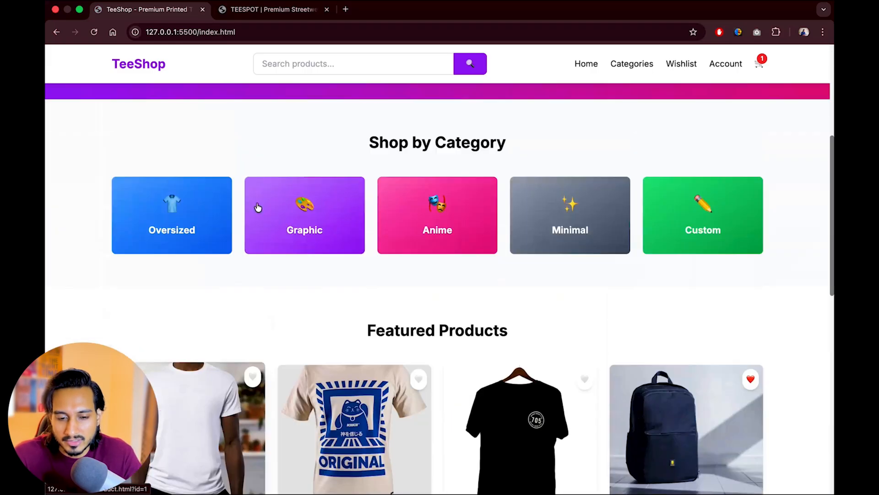
scroll("up", 3)
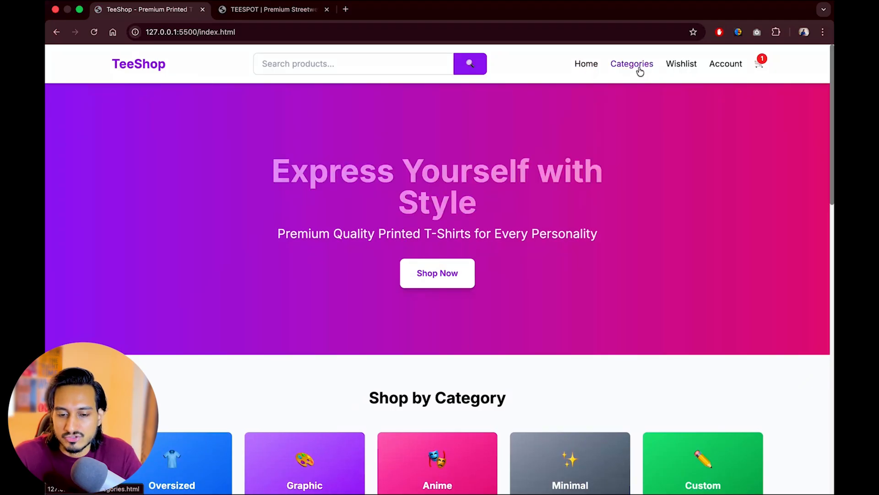
left_click(631, 63)
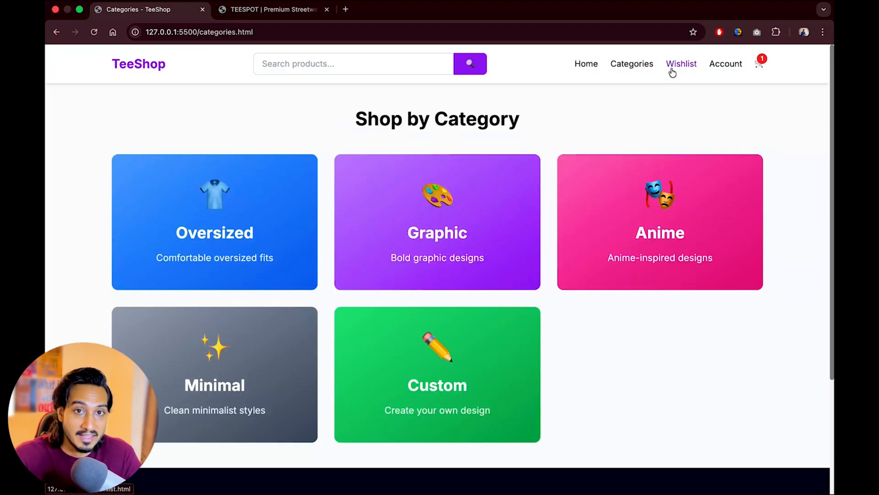
mouse_move(437, 197)
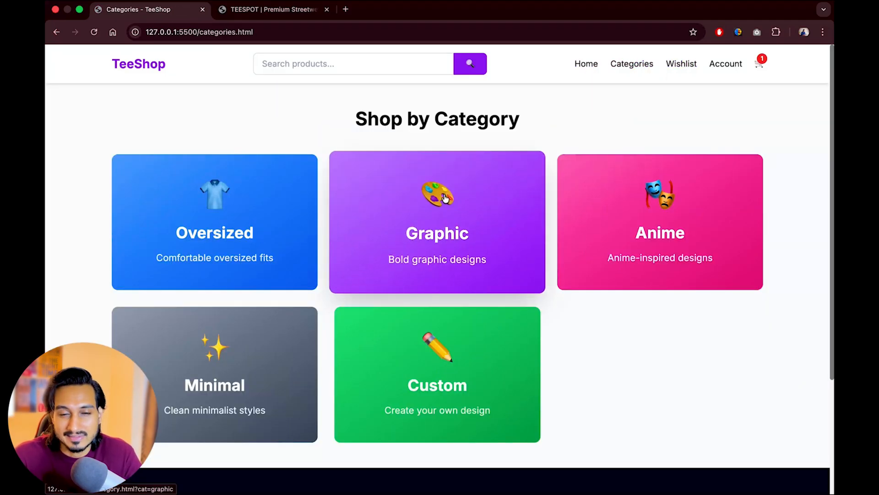
mouse_move(453, 238)
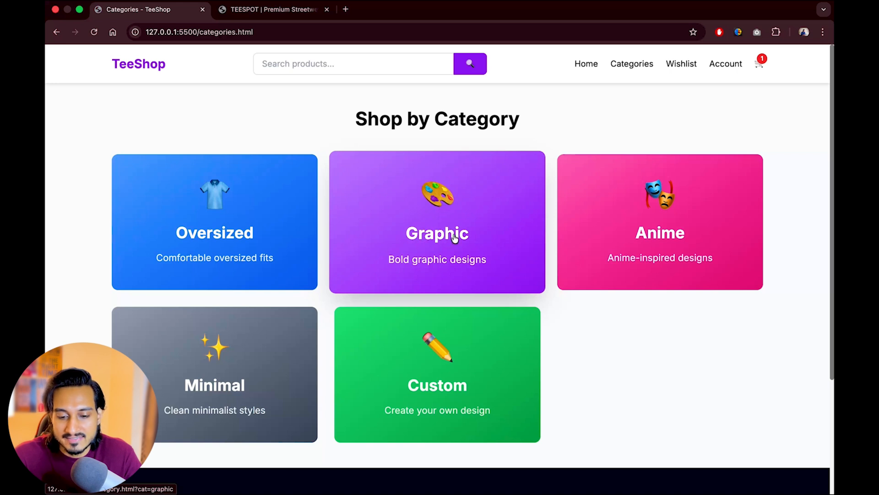
left_click(437, 222)
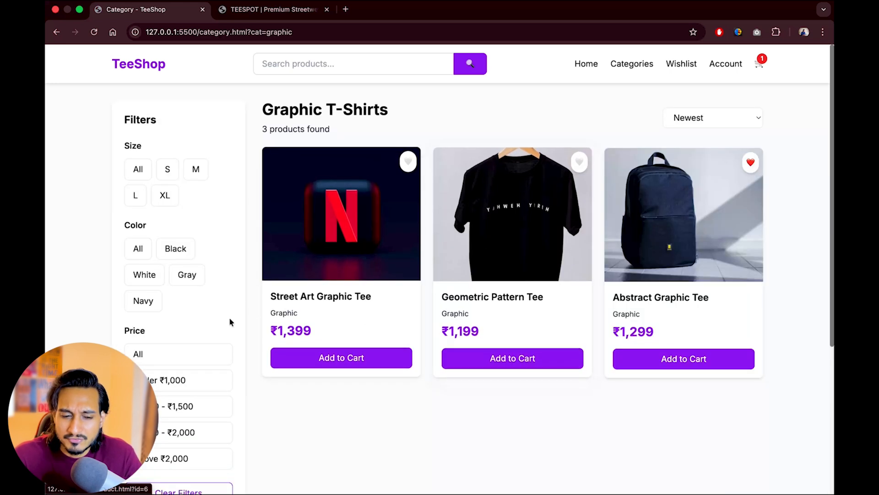
mouse_move(447, 190)
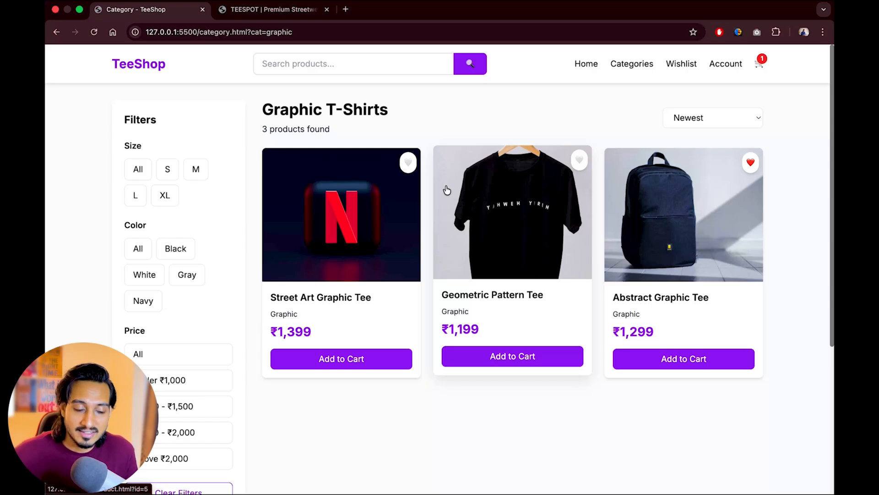
mouse_move(132, 51)
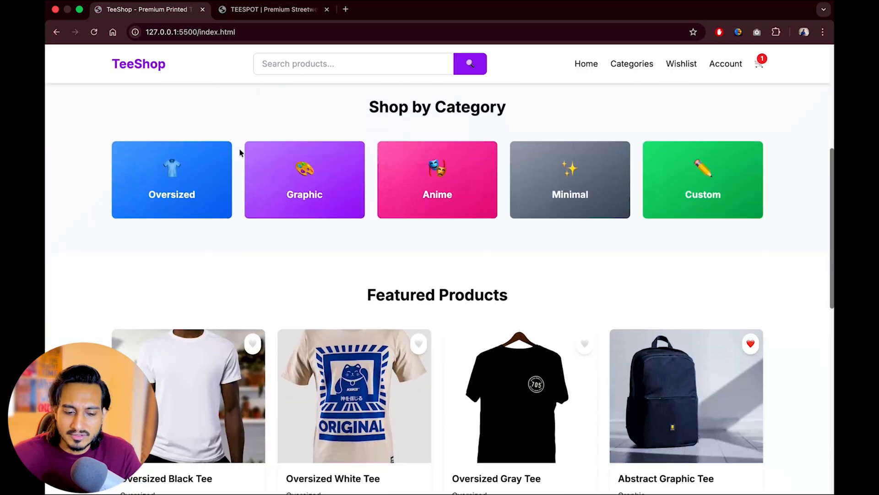
scroll("down", 3)
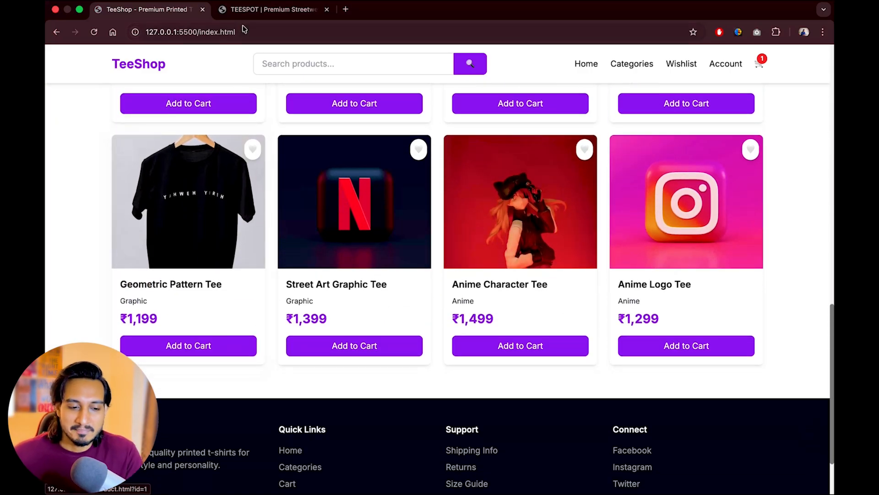
left_click(272, 9)
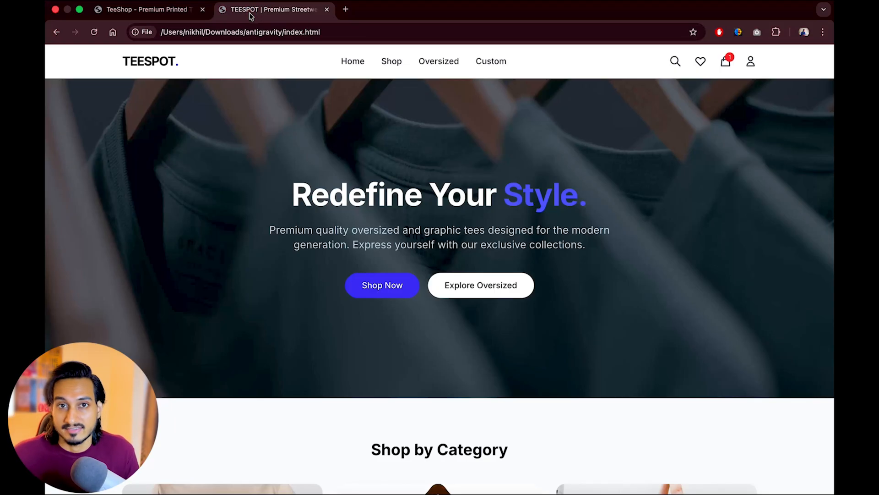
mouse_move(448, 137)
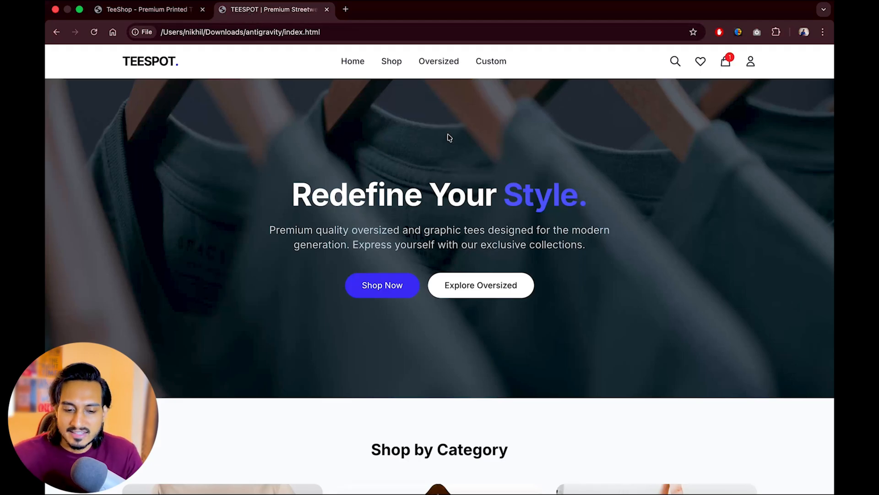
scroll("down", 3)
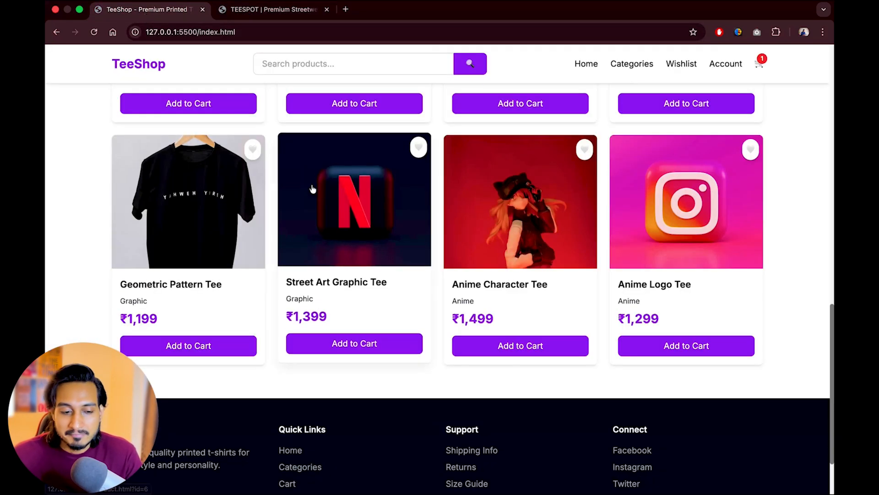
scroll("up", 3)
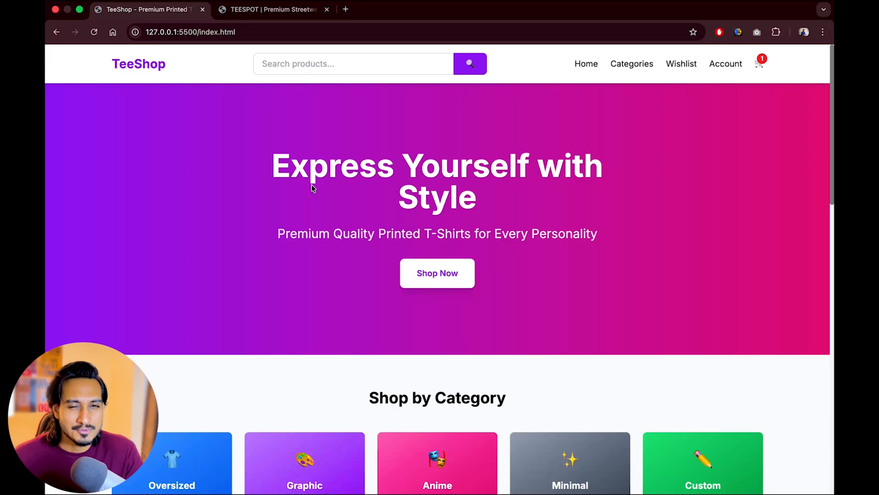
left_click(272, 9)
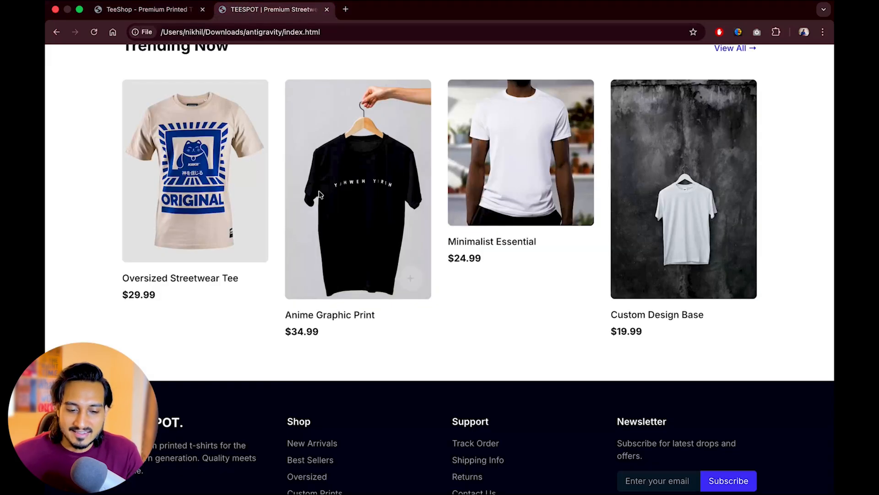
scroll("up", 3)
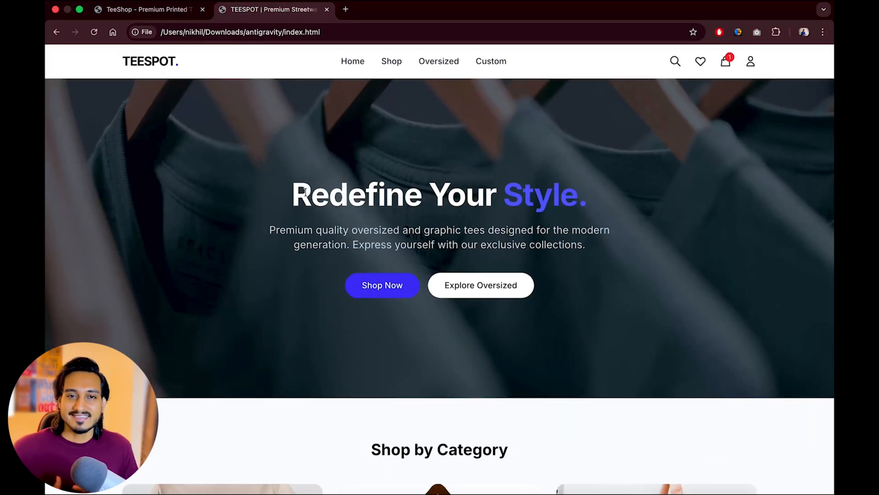